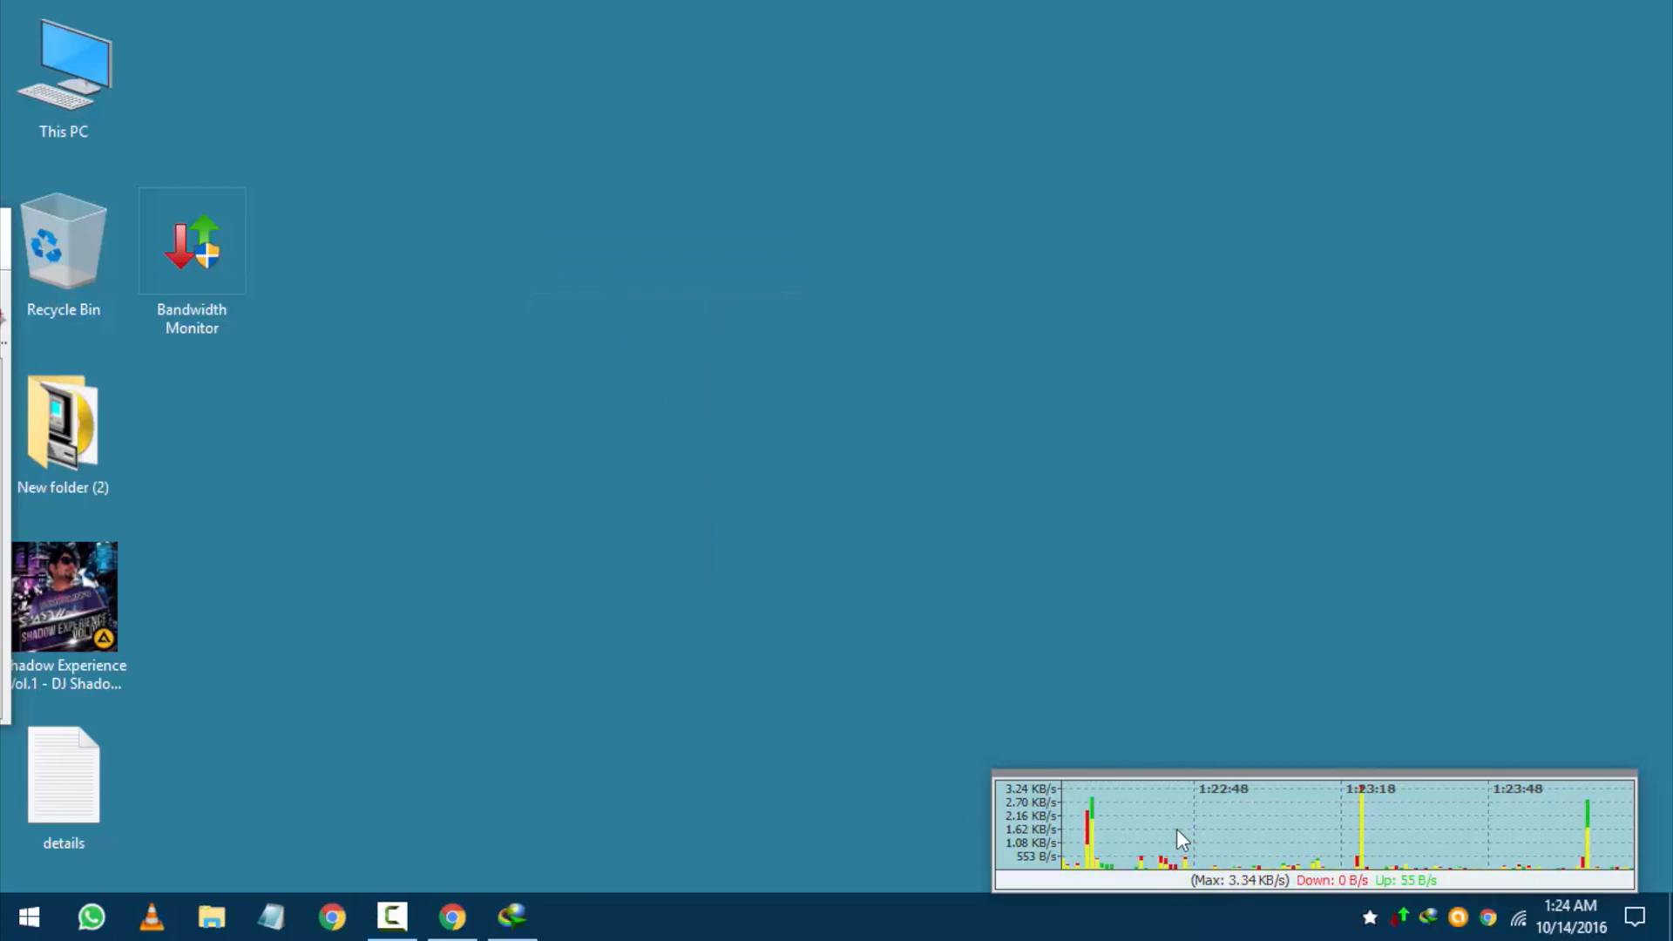
# View Bandwidth Monitor's traffic usage reports, then close them.
pyautogui.rightClick(1181, 840)
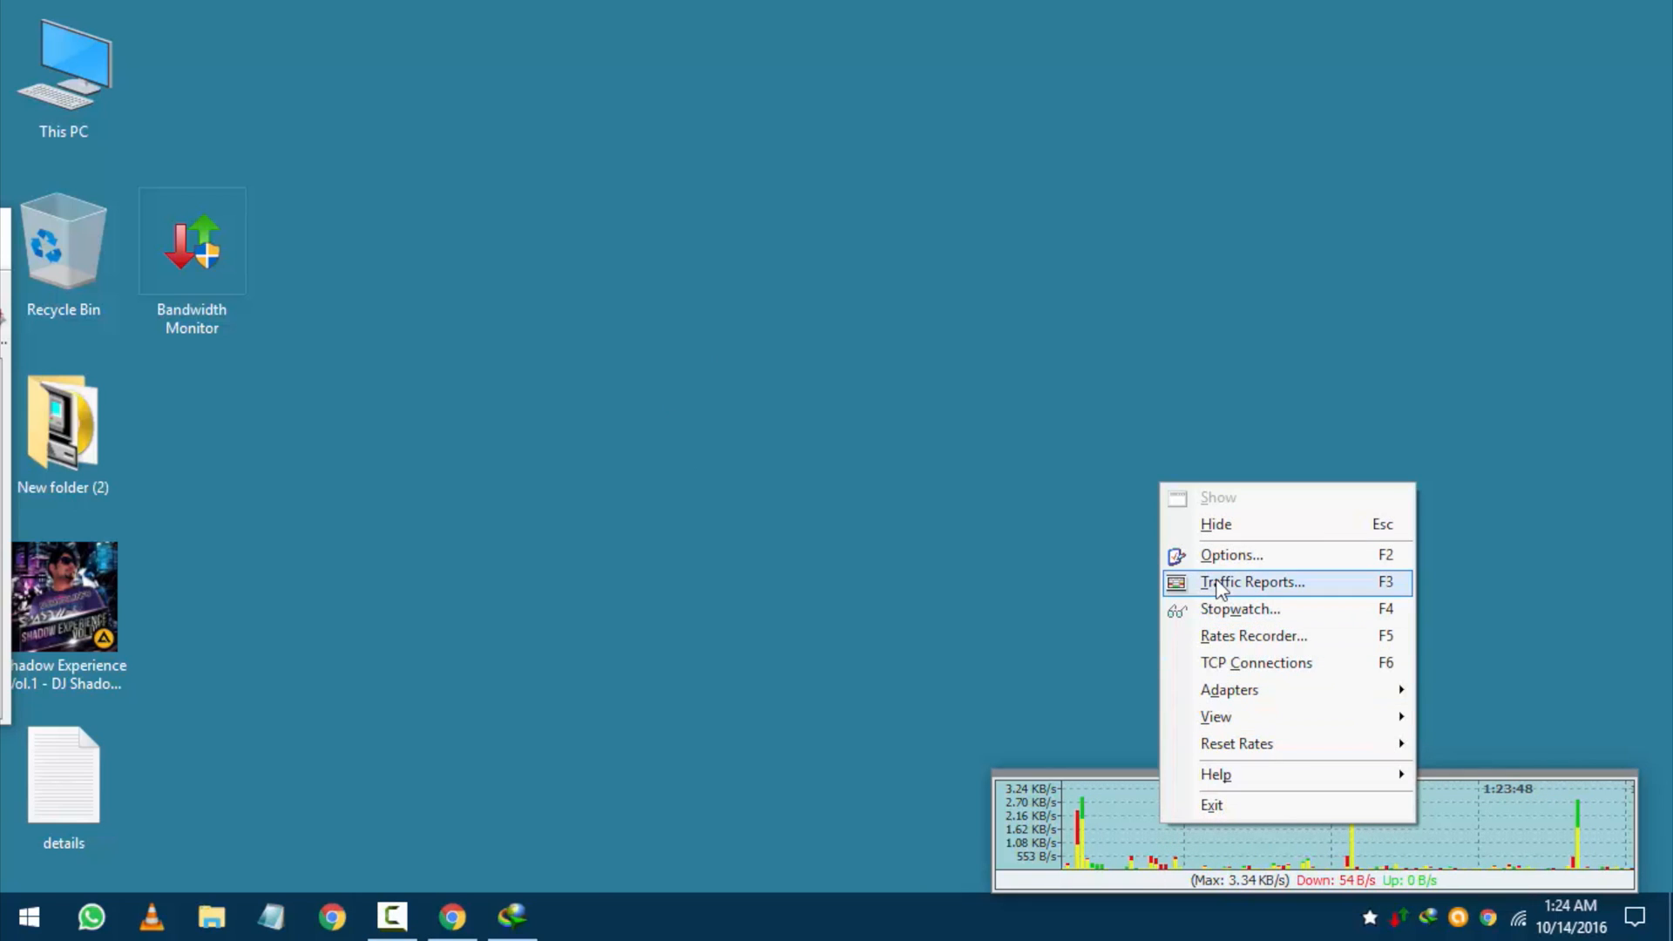
pyautogui.click(1251, 582)
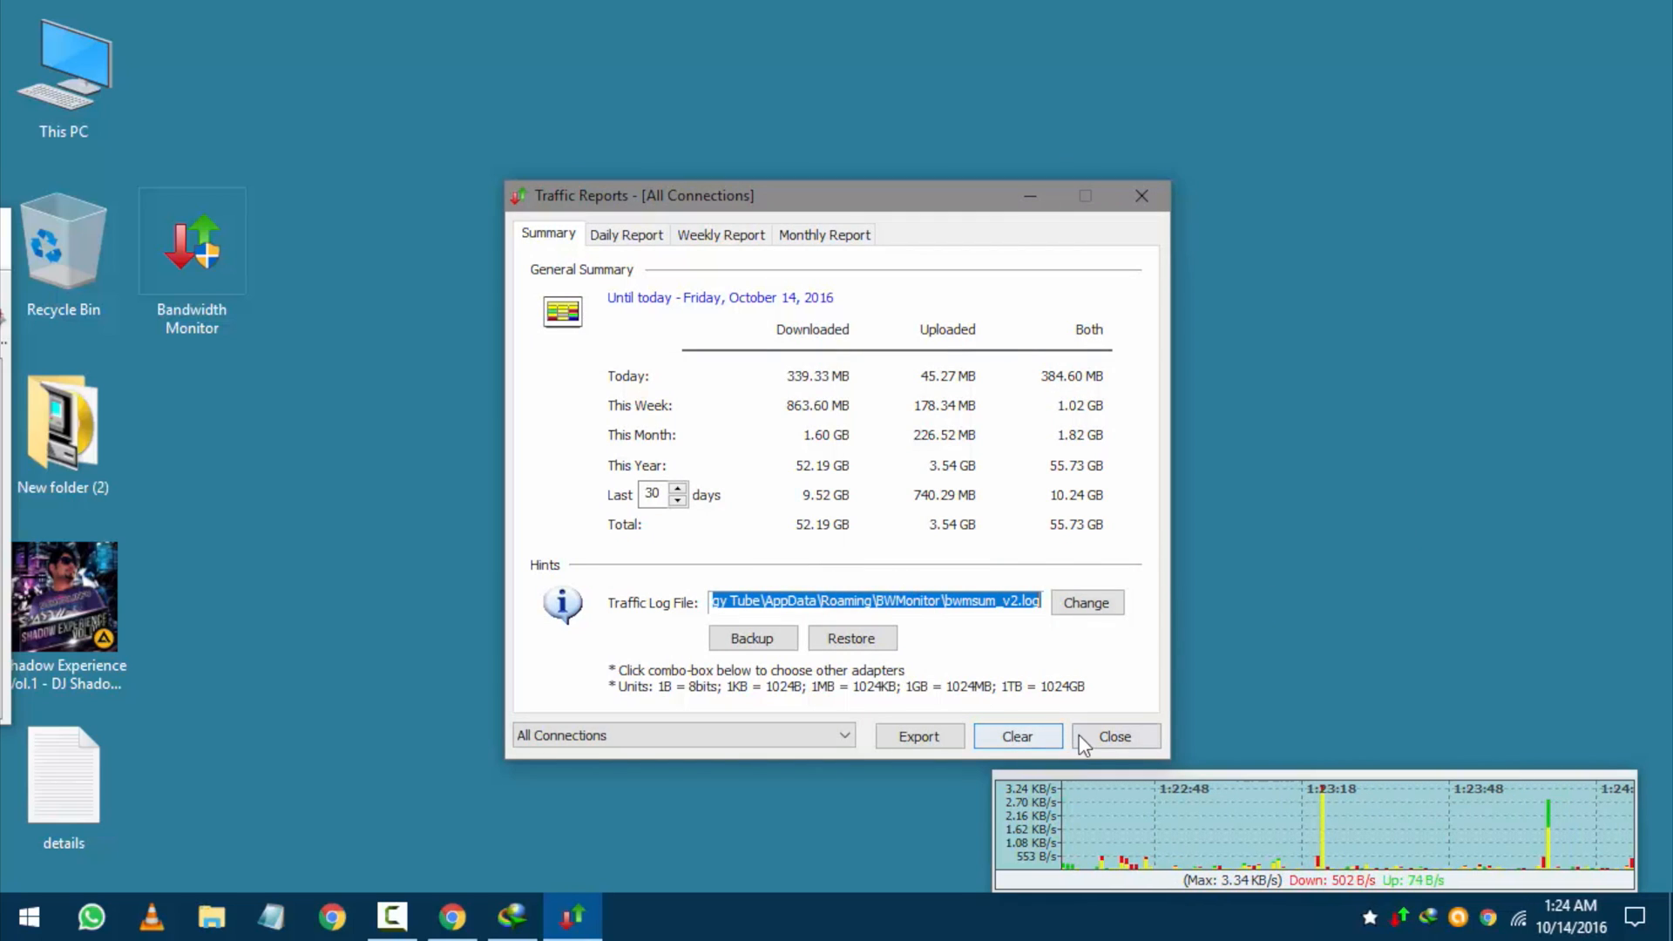
pyautogui.click(1113, 736)
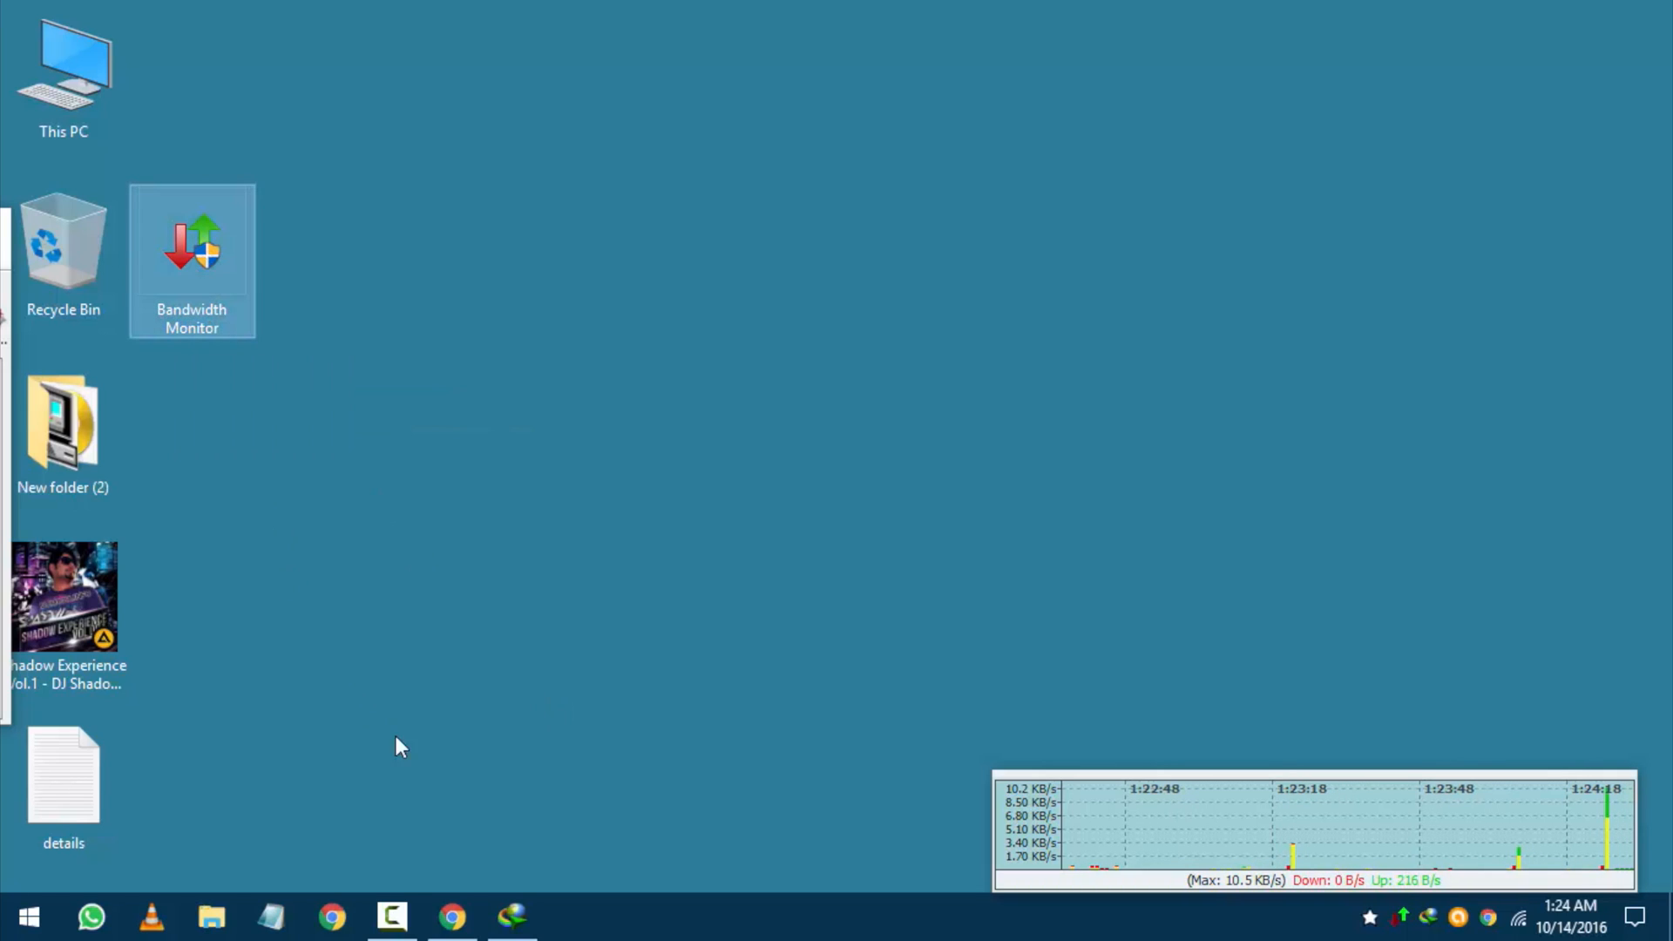
pyautogui.moveTo(451, 917)
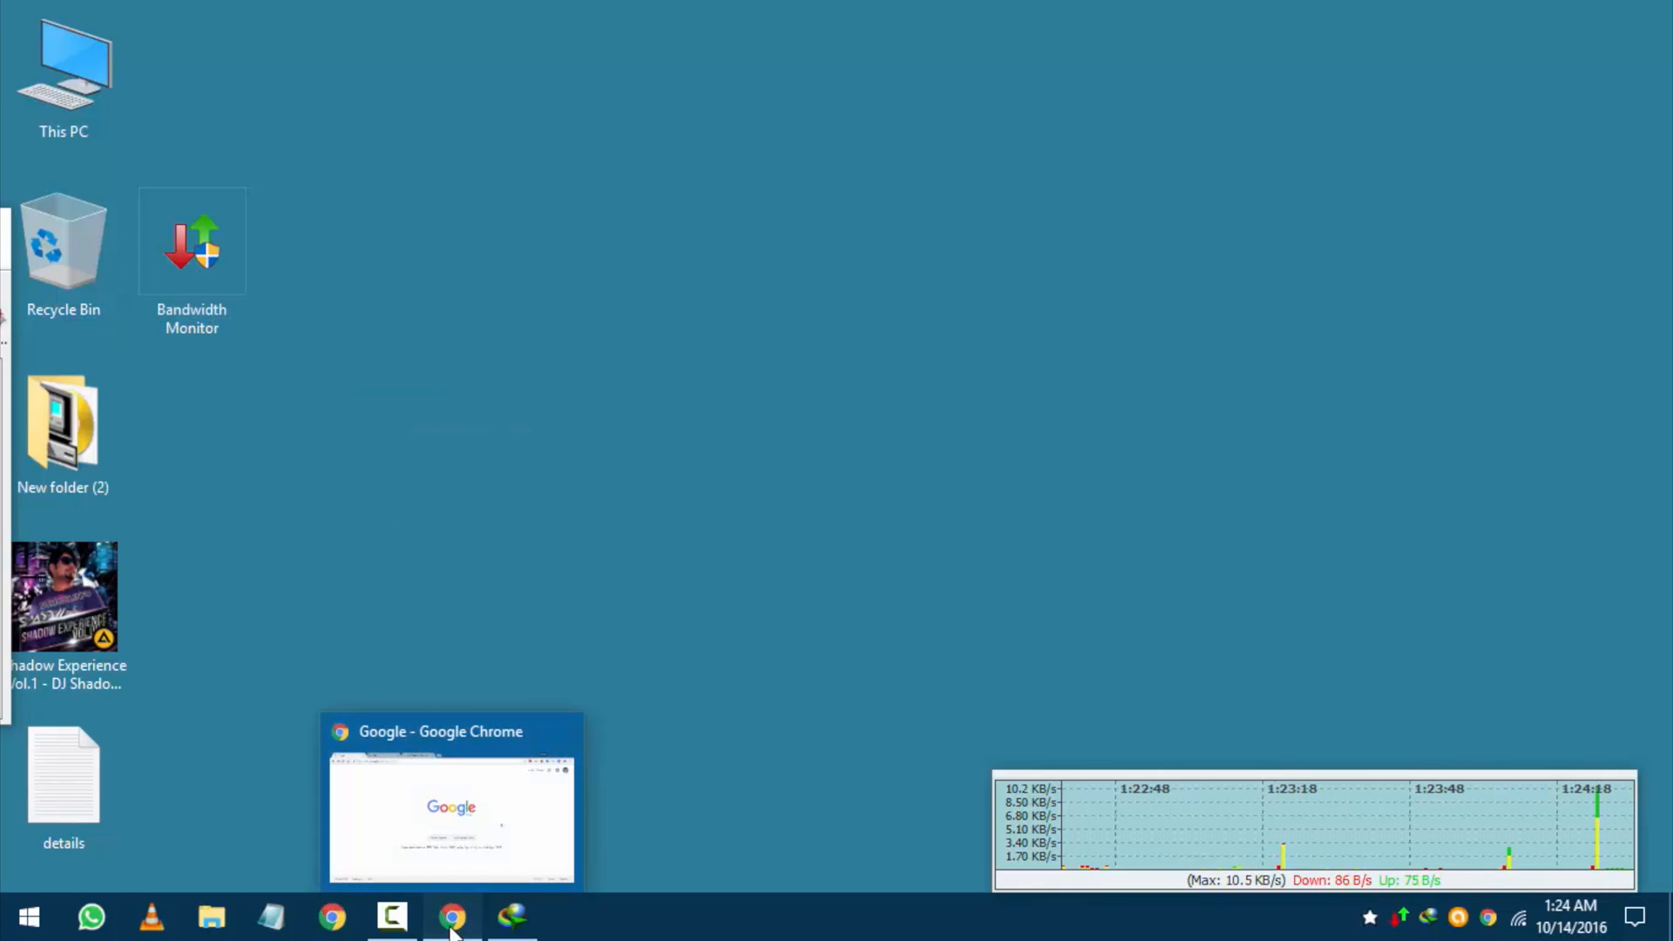
# Start the 500M.exe test download in IDM, pause it, and delete the unfinished entry.
pyautogui.click(452, 917)
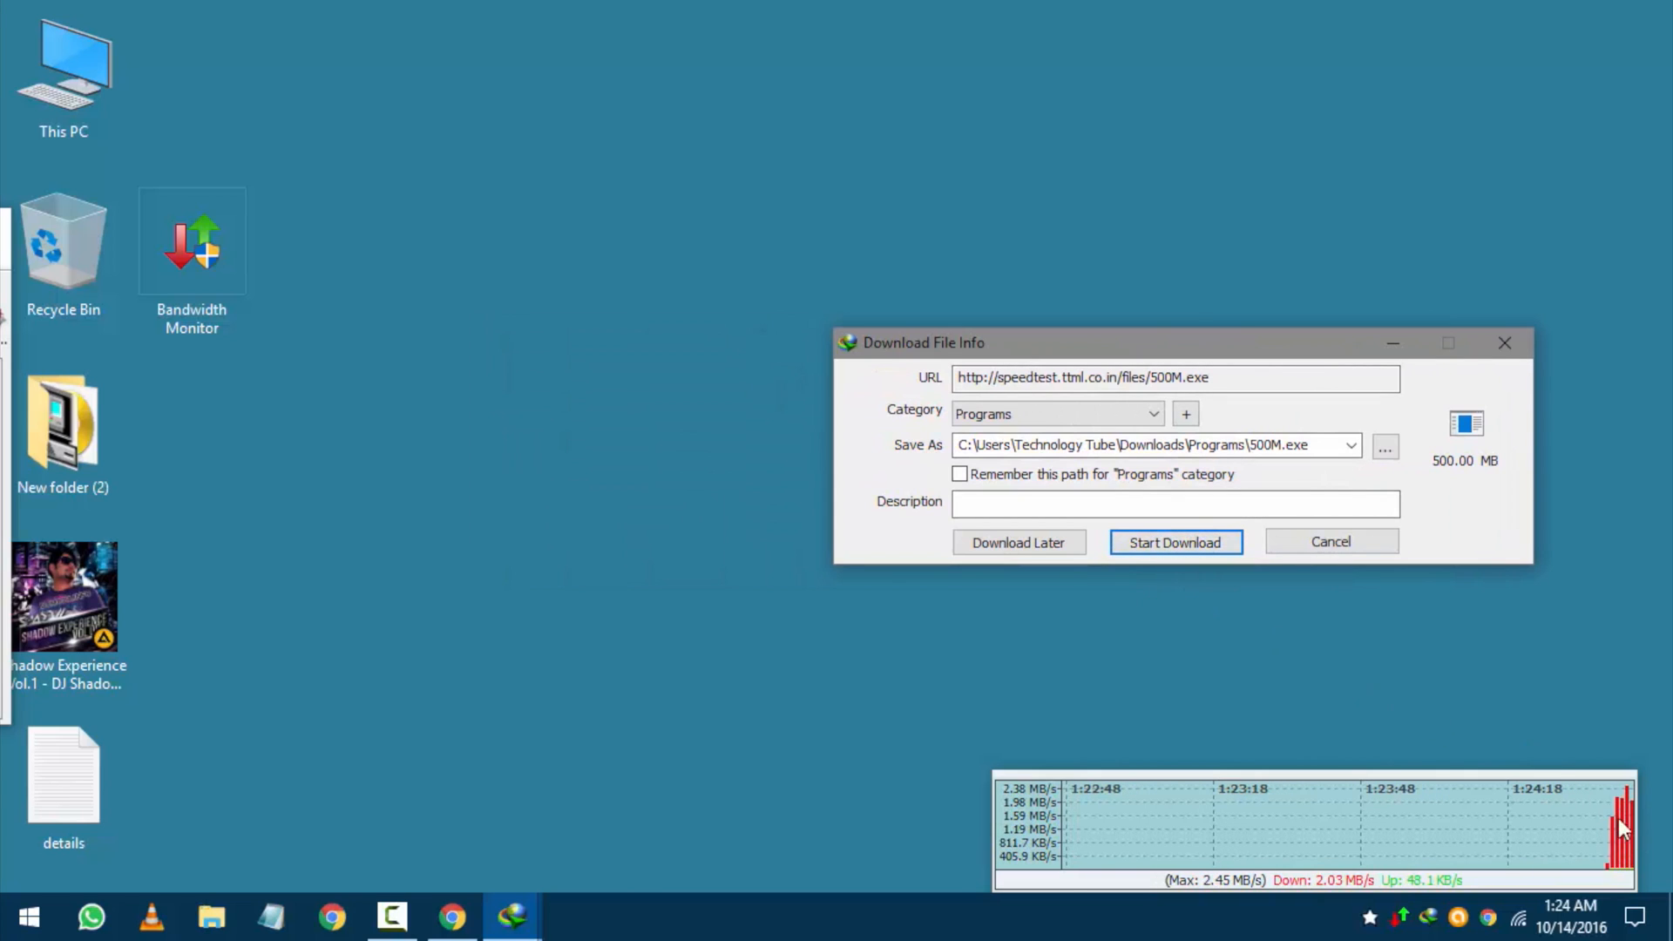
pyautogui.click(1173, 542)
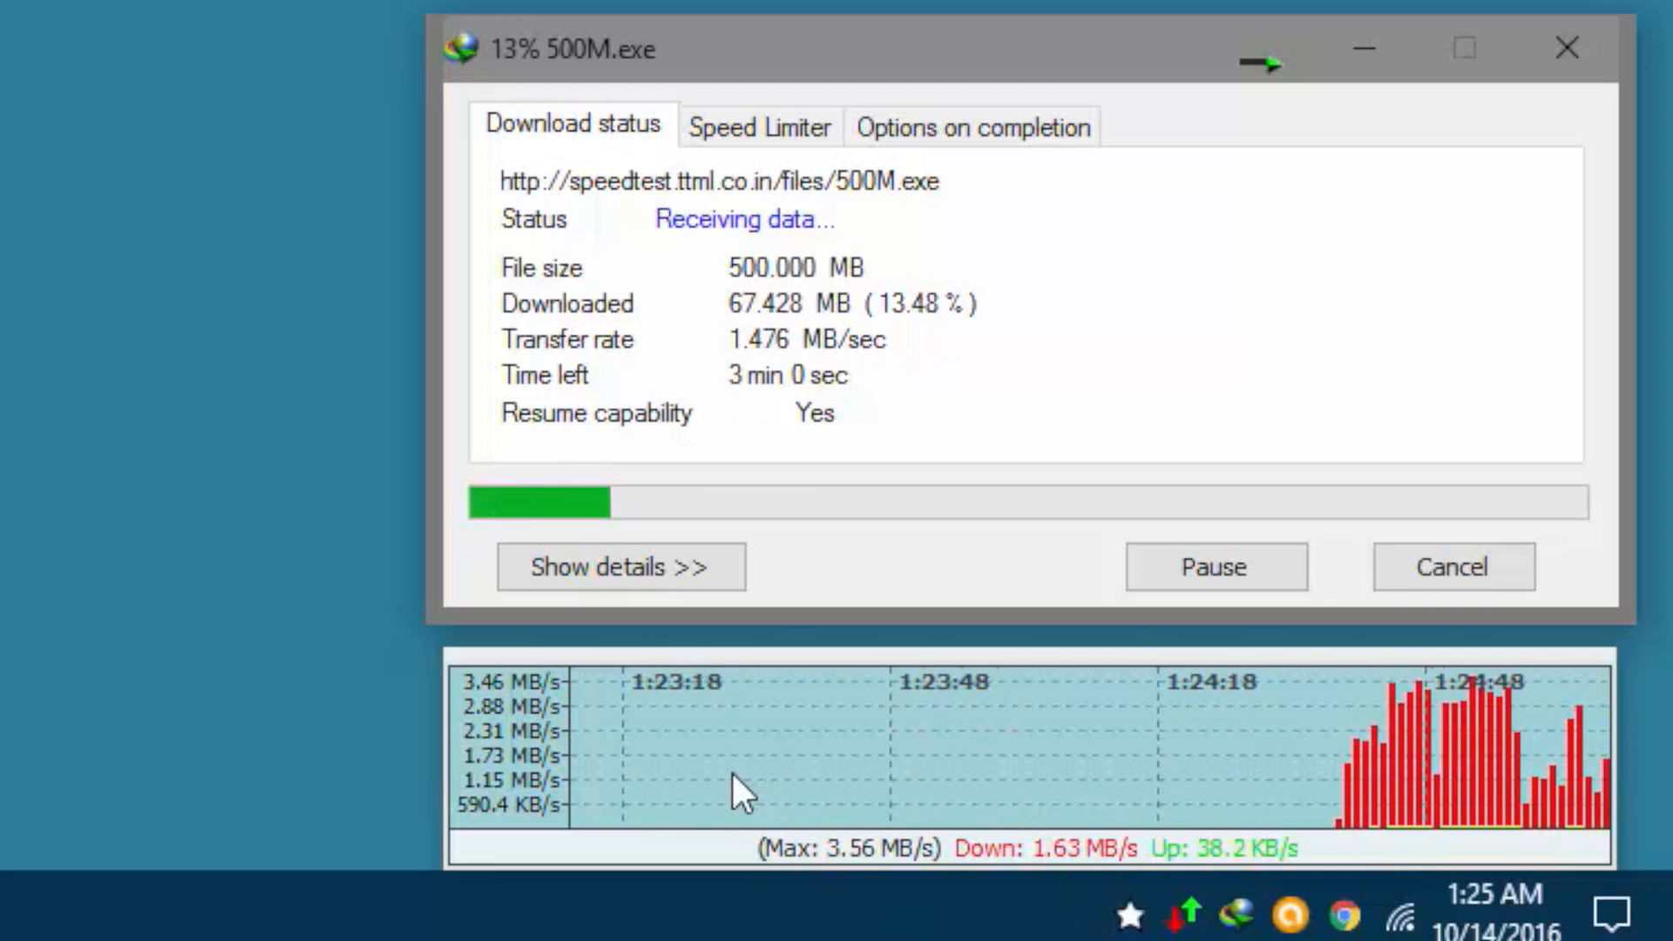
pyautogui.click(1213, 565)
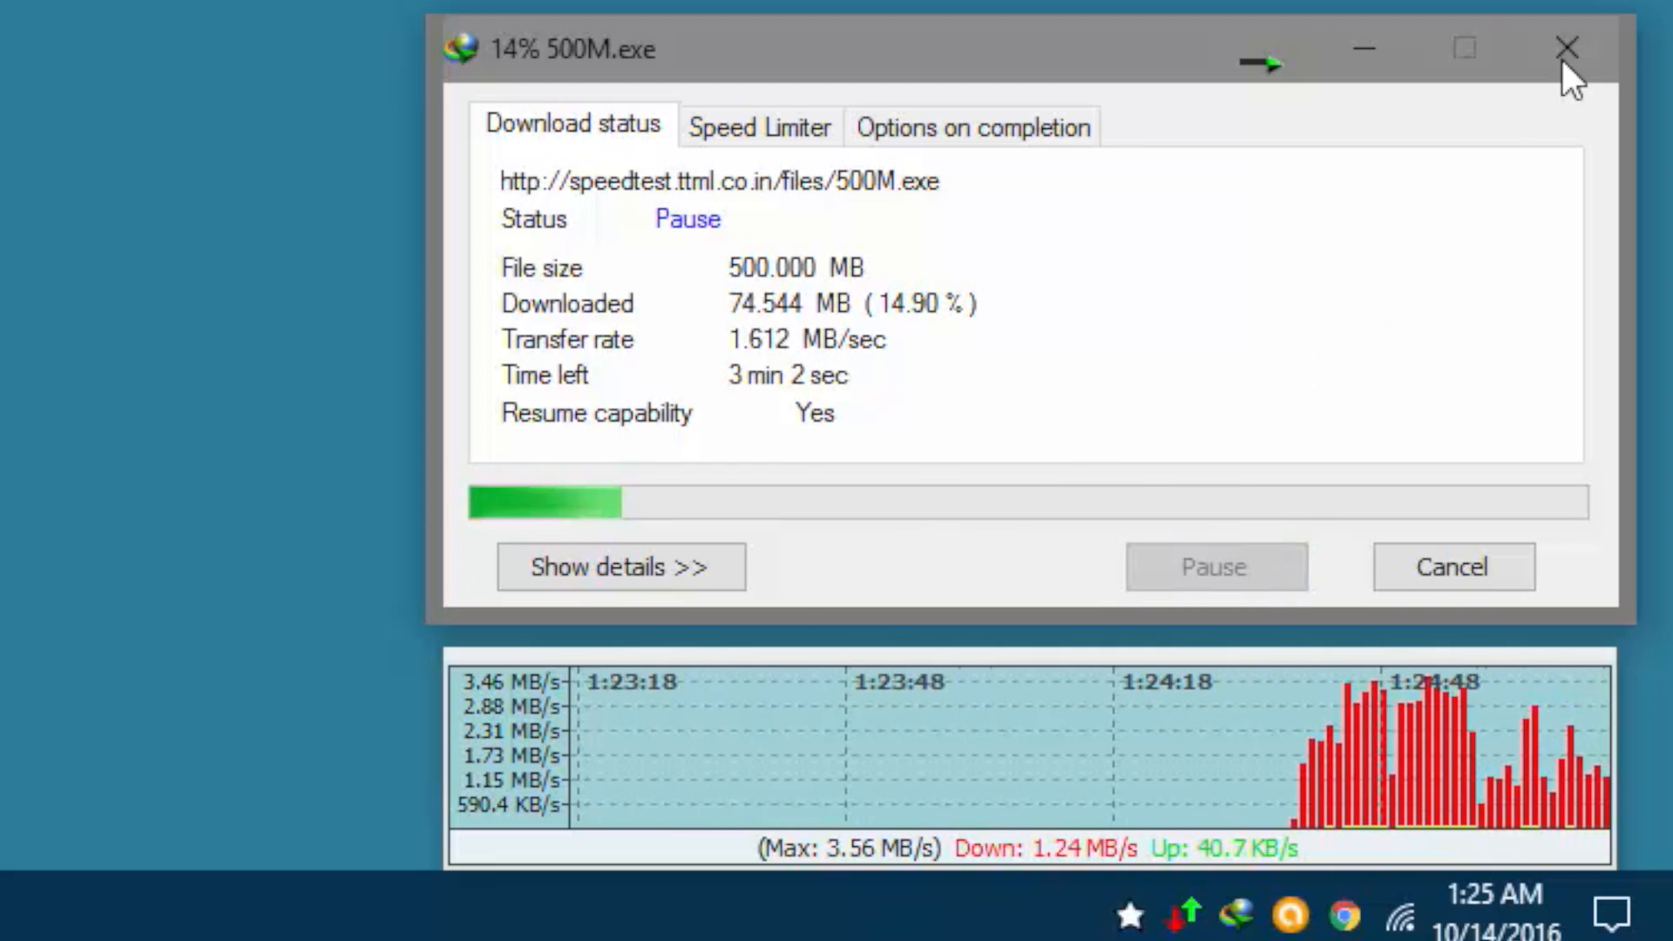
pyautogui.click(1565, 48)
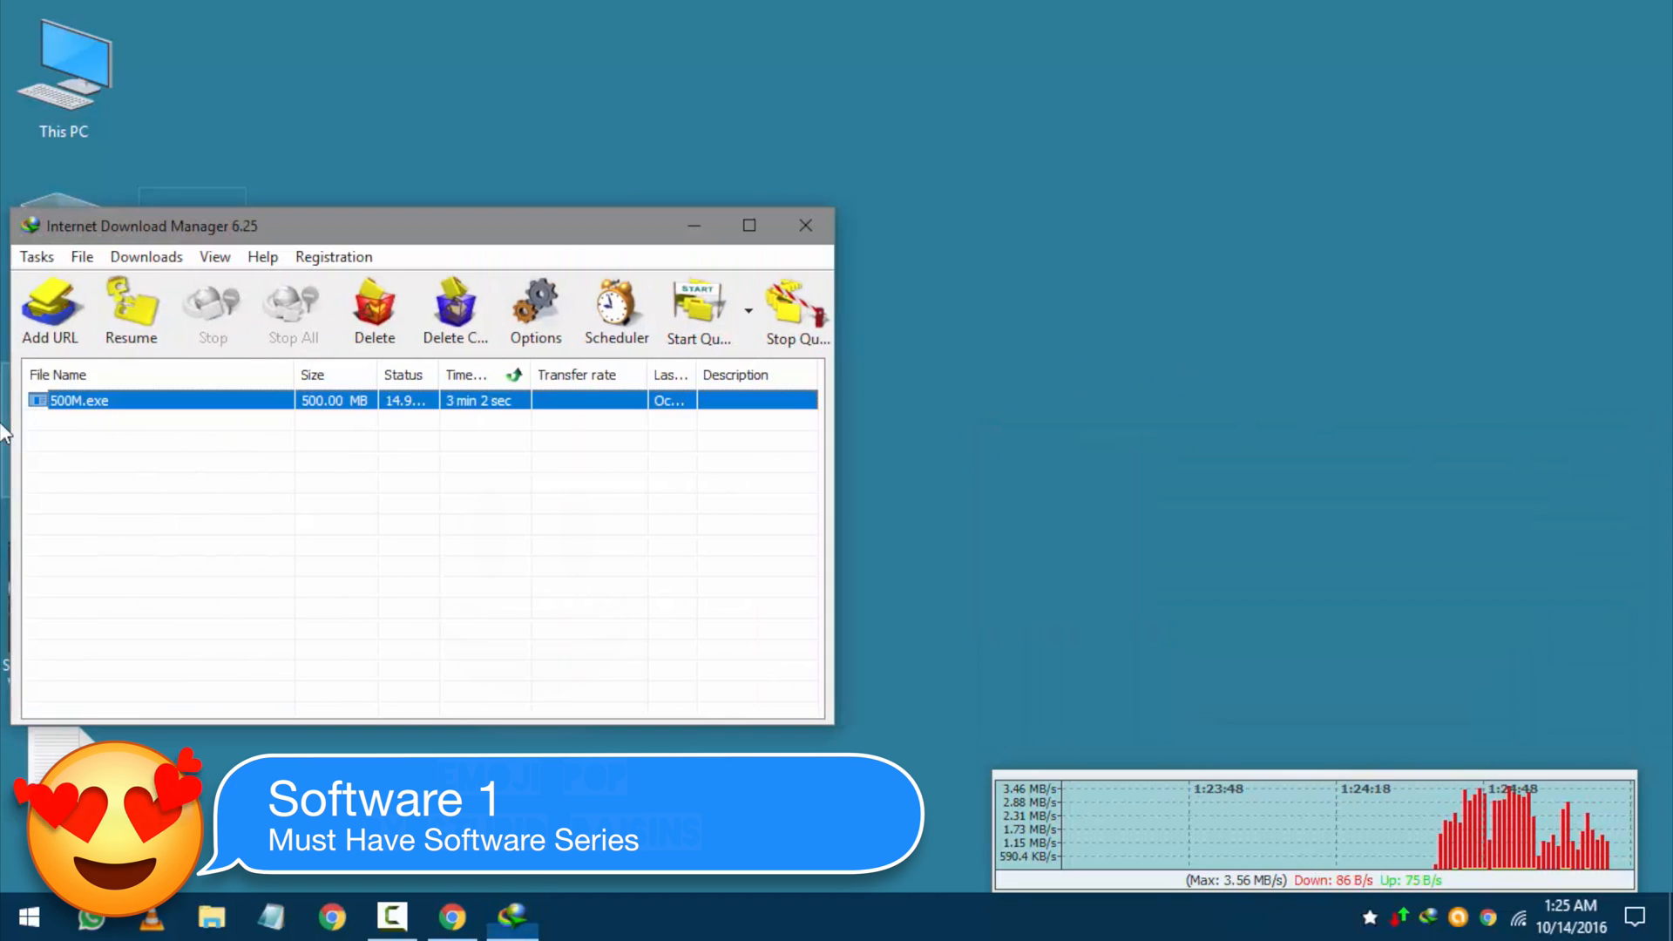
pyautogui.click(452, 917)
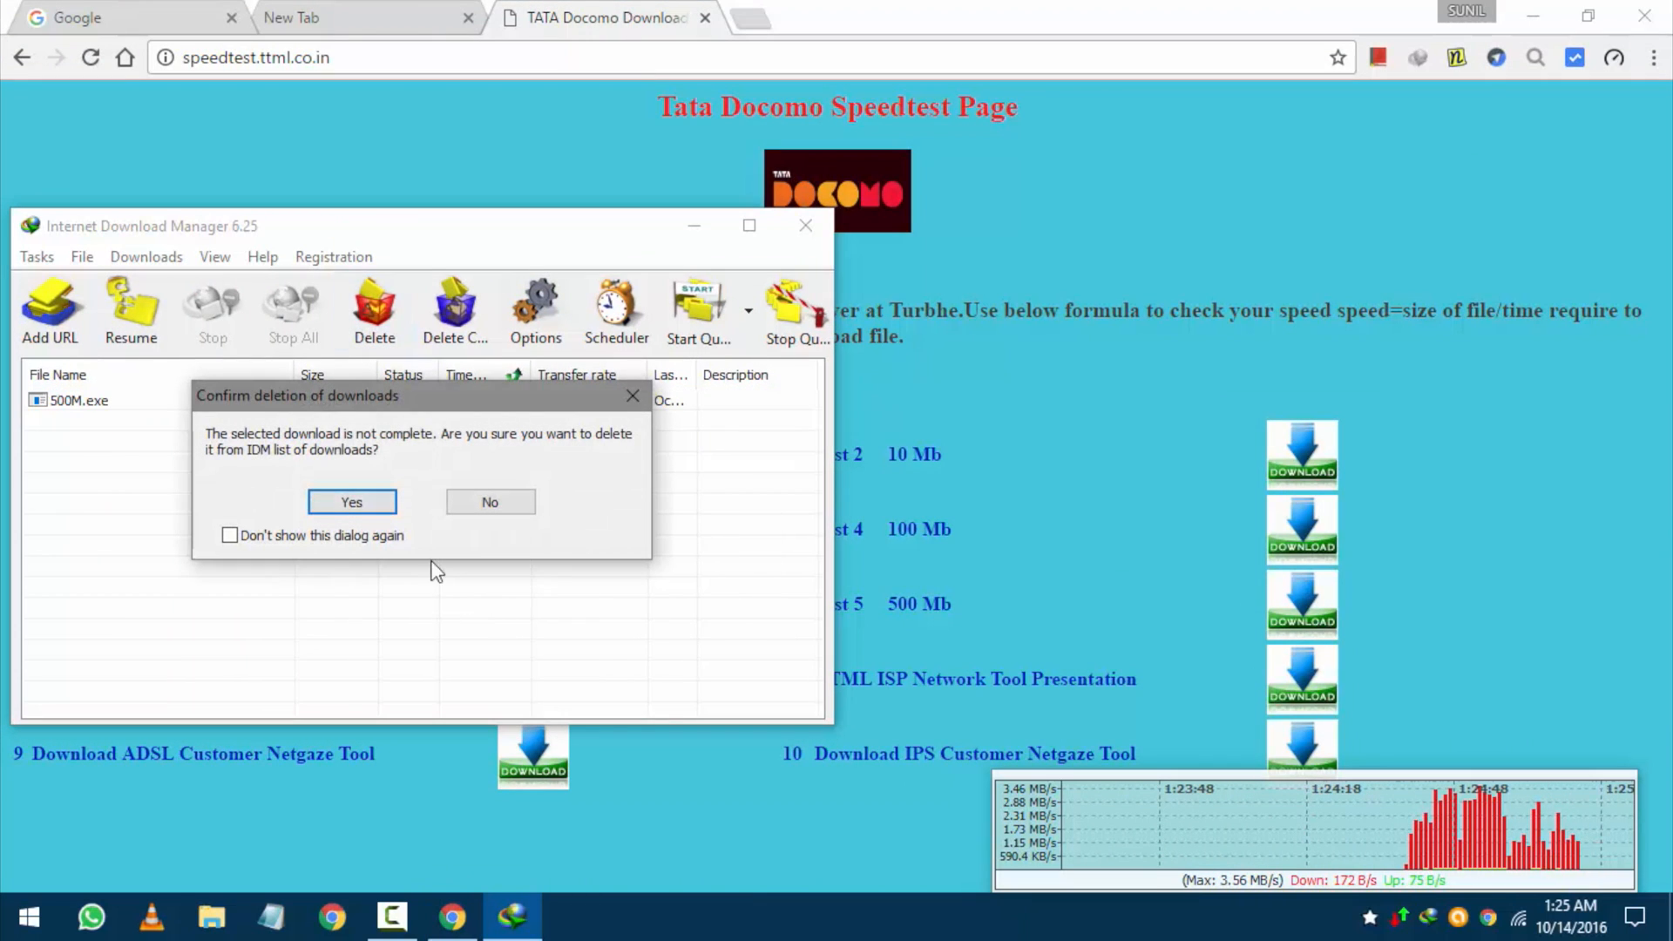
pyautogui.click(351, 502)
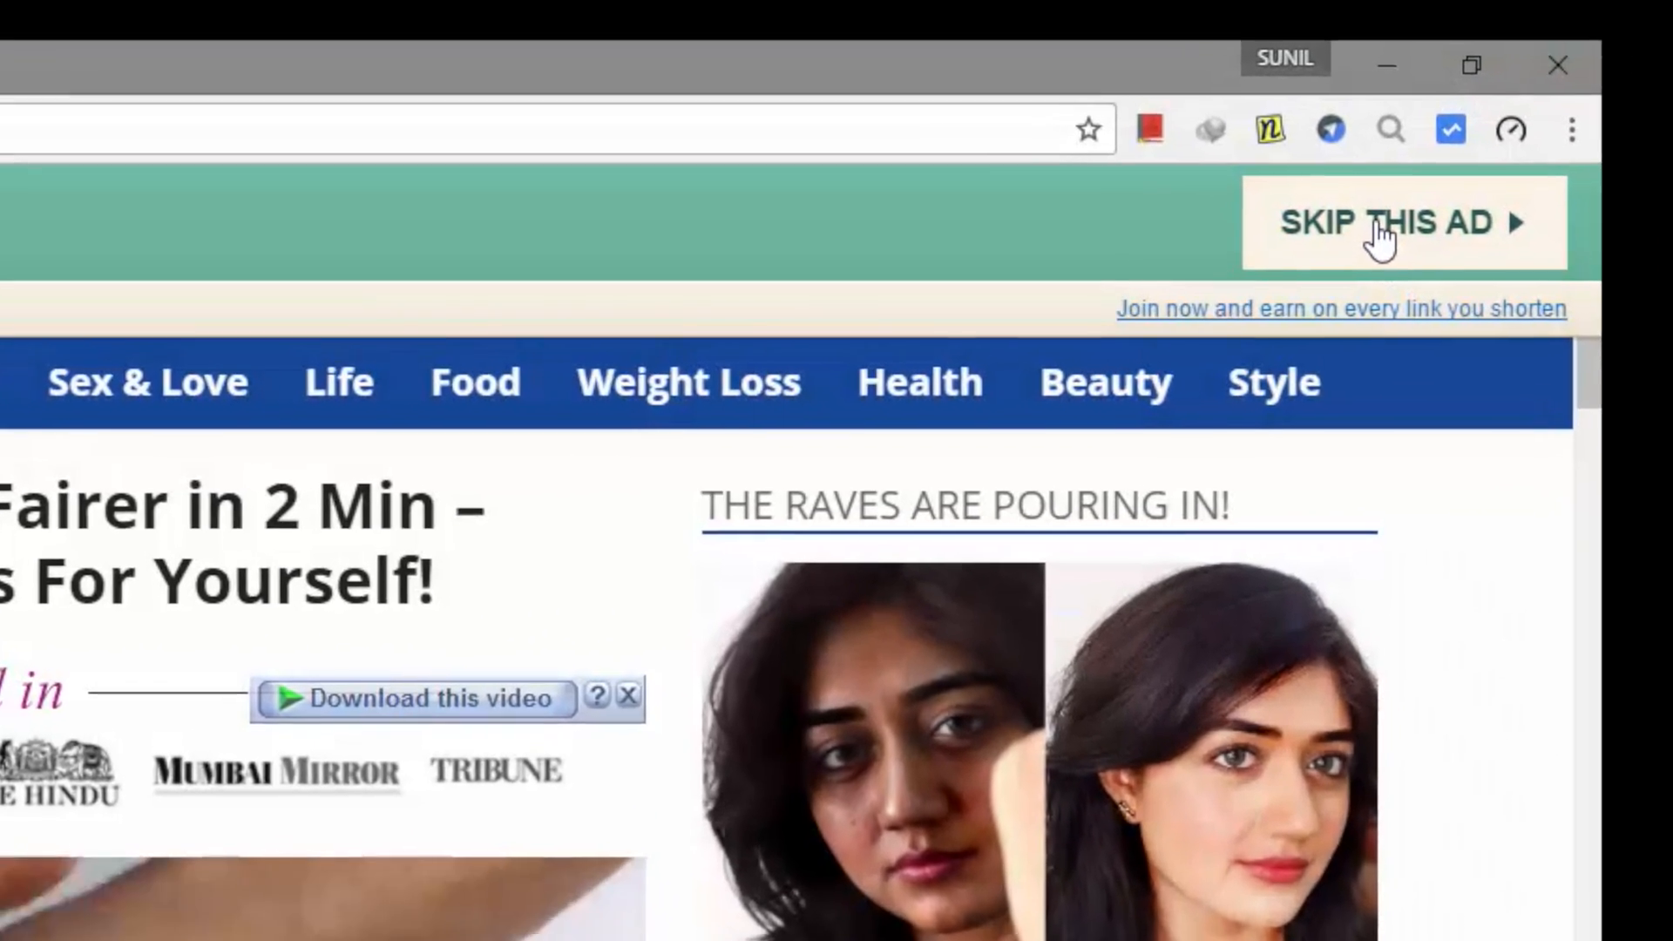
# Skip the ad, download Bandwidth Monitor.exe from MediaFire, and bring up its actions in IDM.
pyautogui.click(1386, 222)
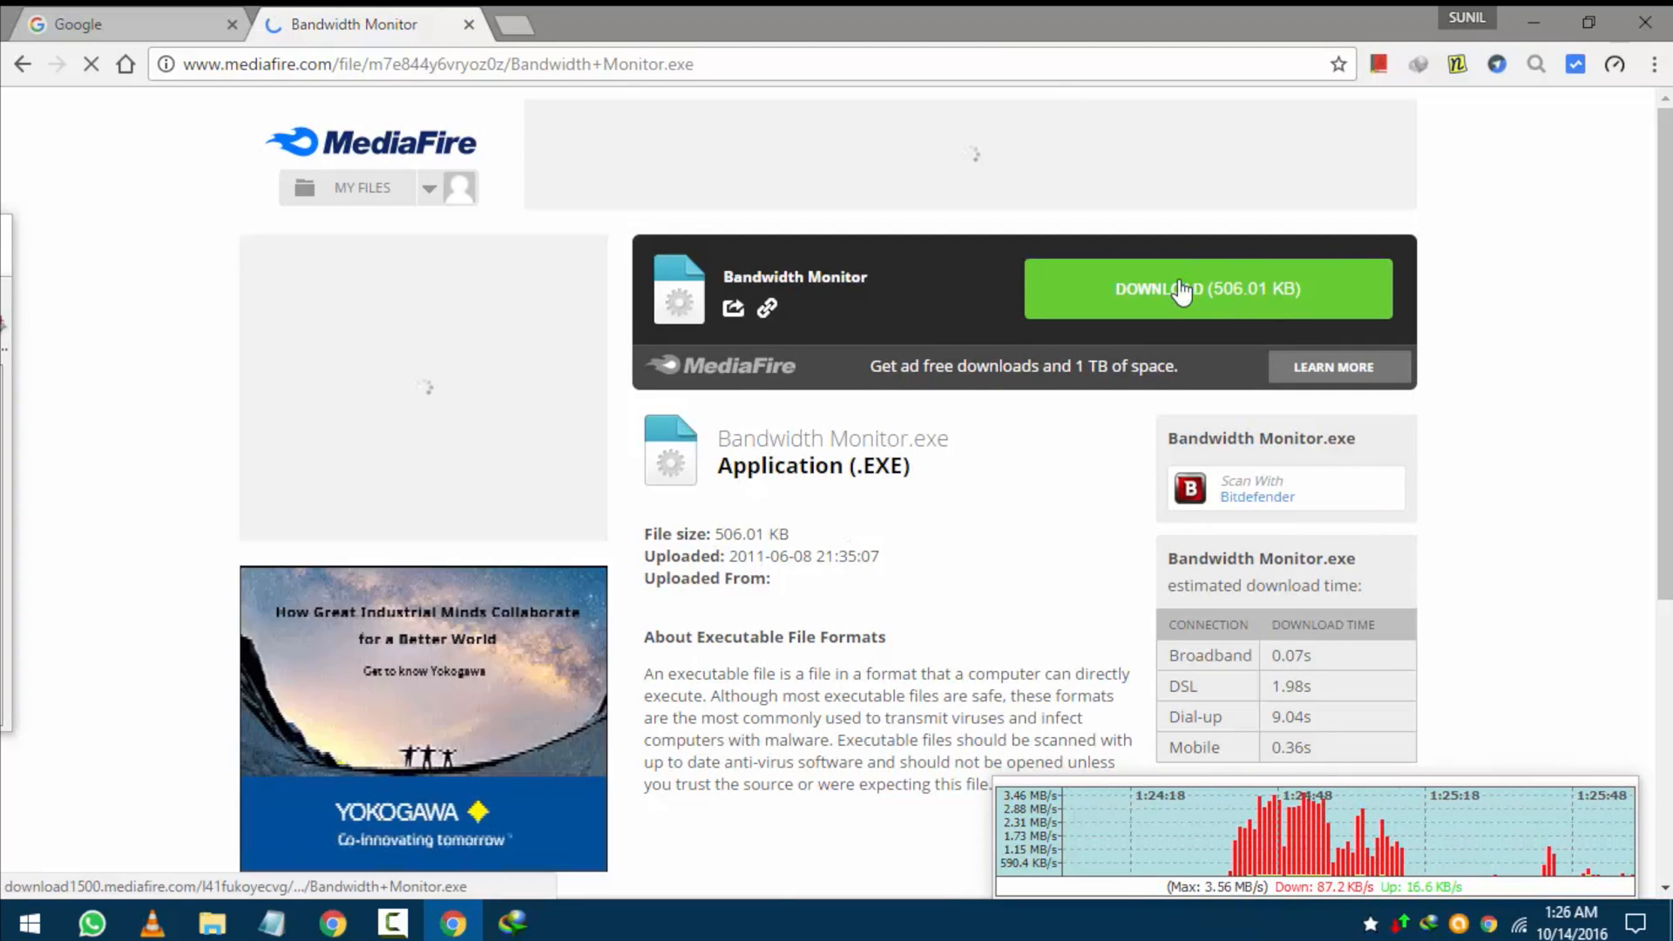
pyautogui.click(1207, 289)
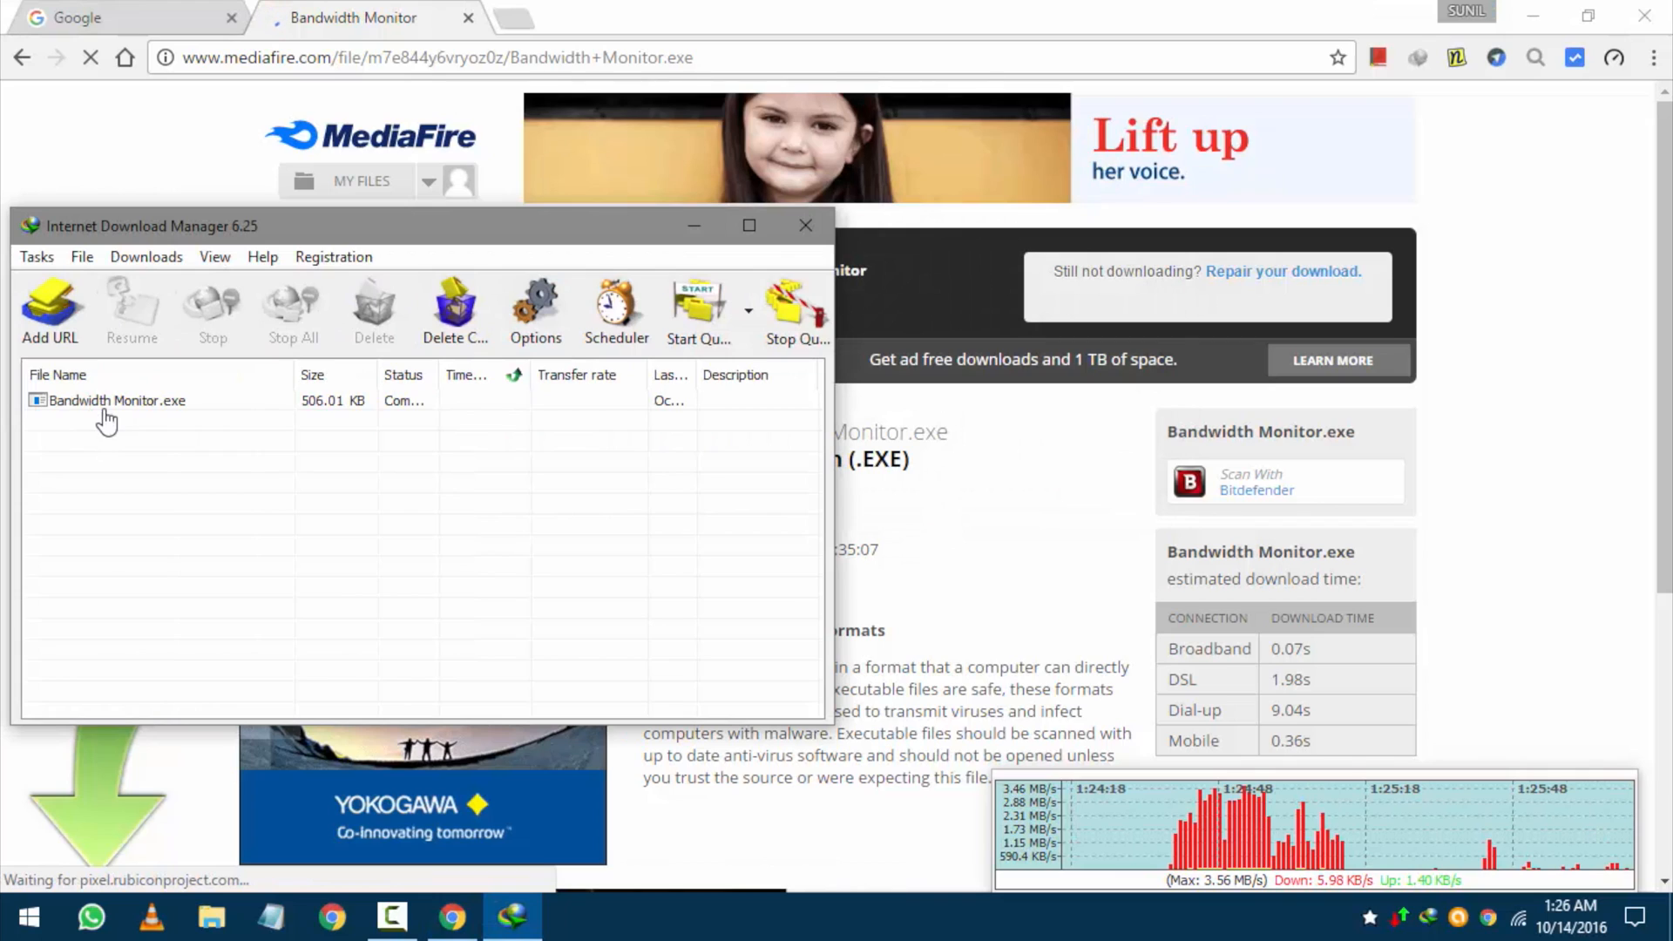
pyautogui.click(118, 400)
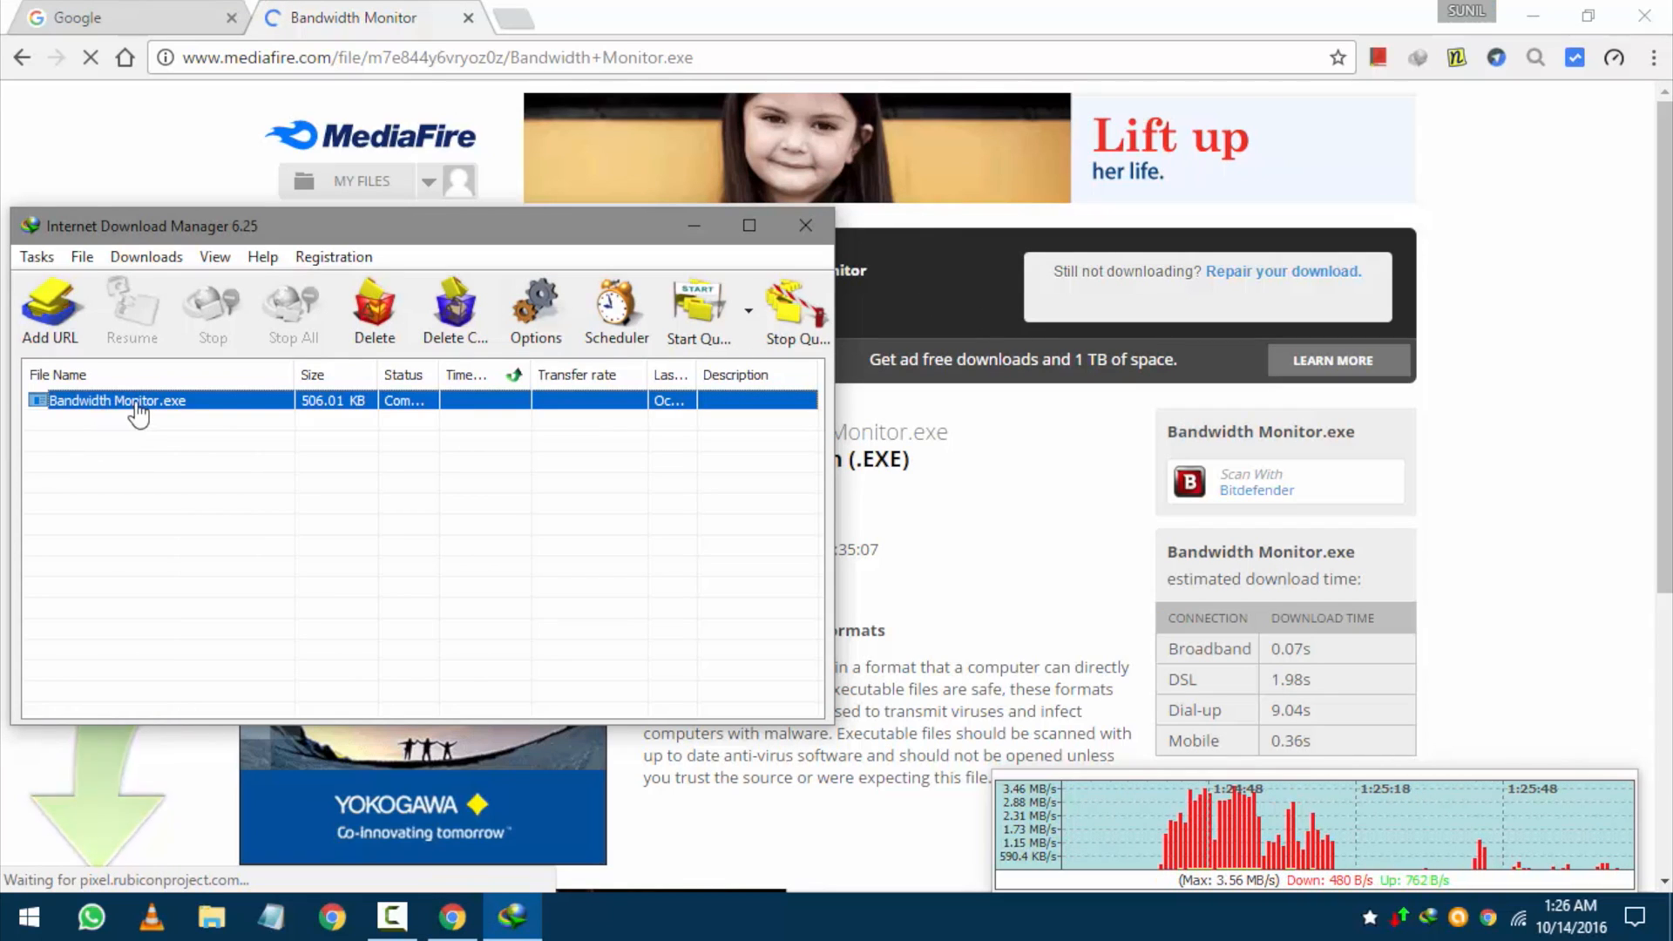
pyautogui.rightClick(118, 400)
pyautogui.write('ban')
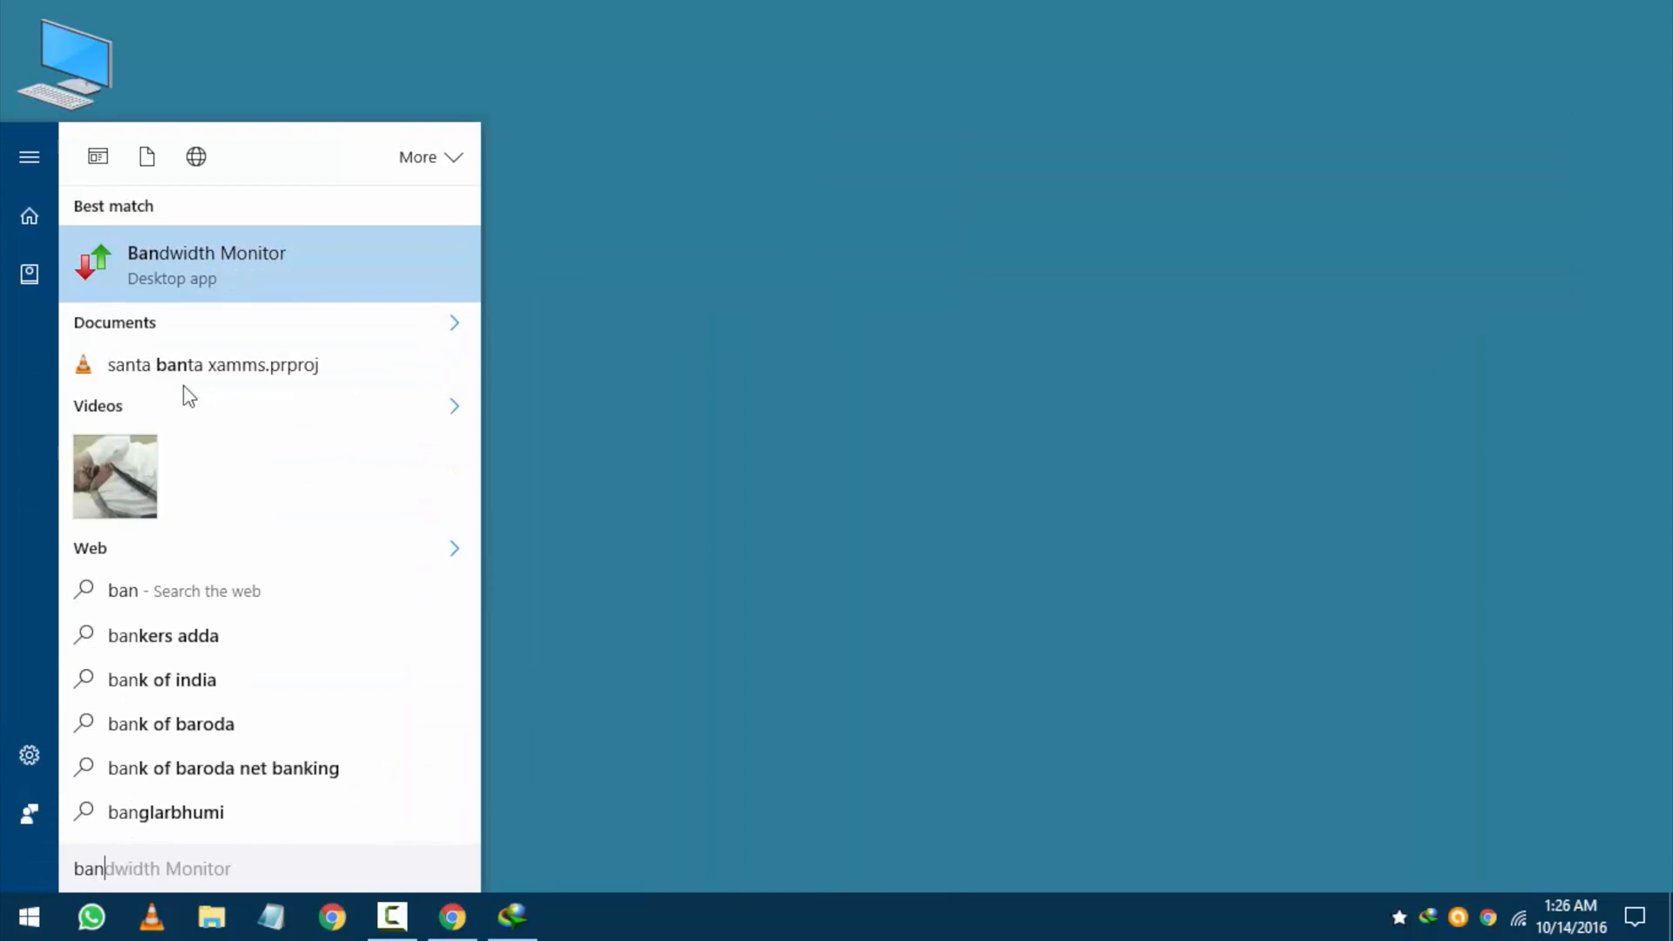
# Launch Bandwidth Monitor, set the window to 40% visible, and enable click-through.
pyautogui.click(208, 263)
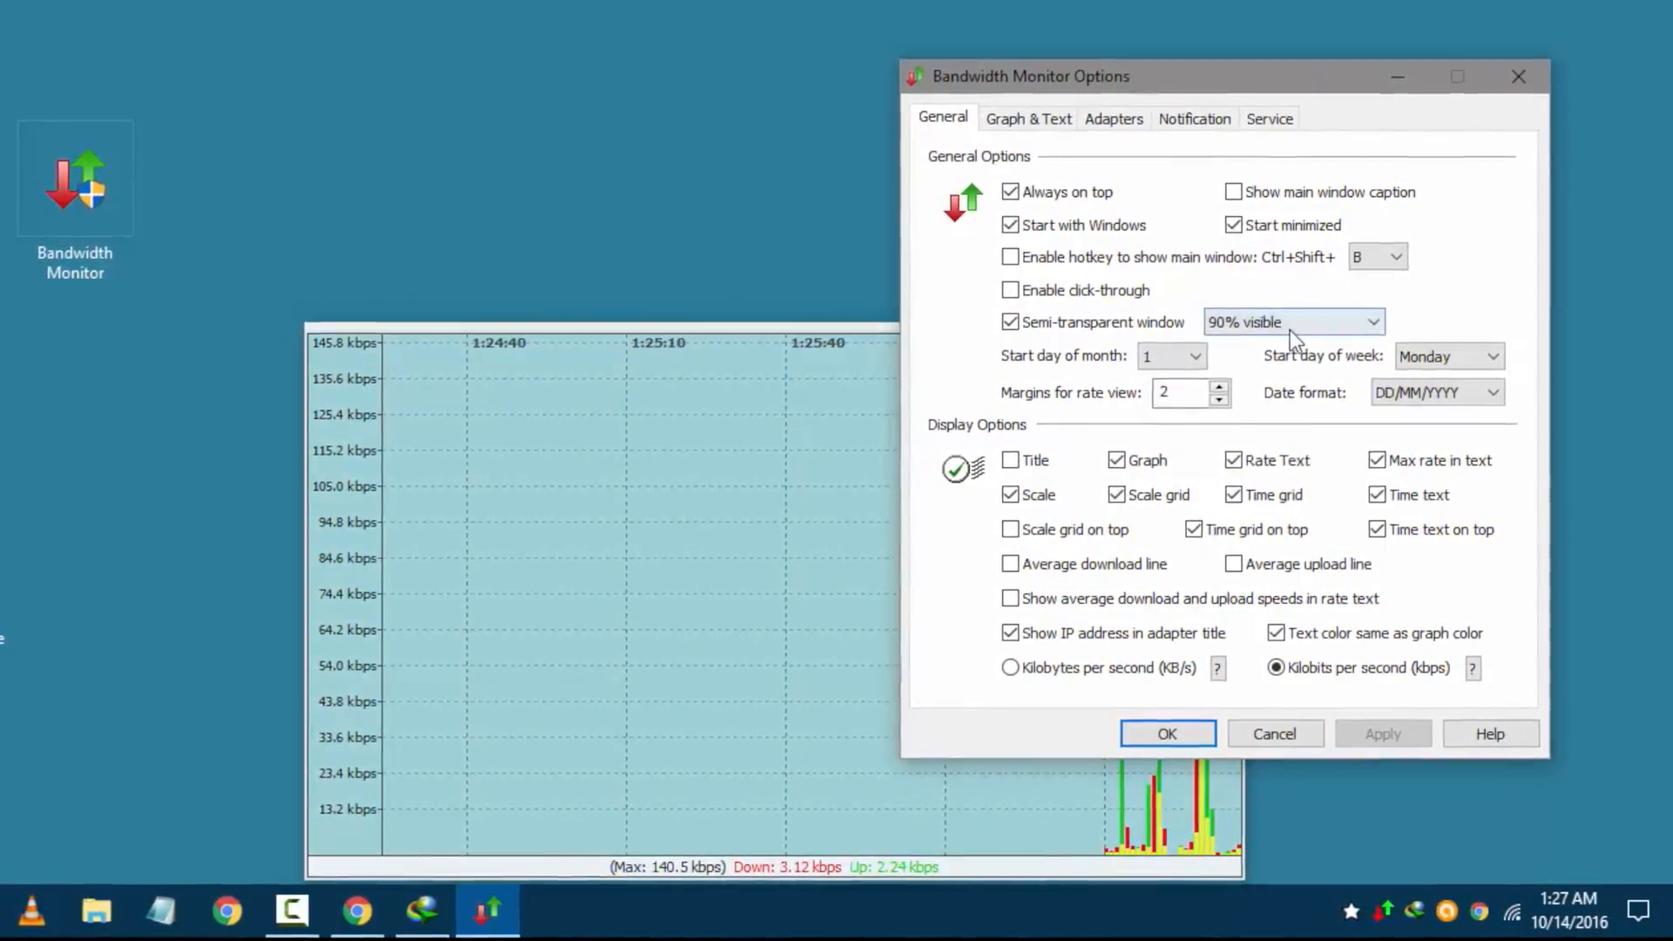
pyautogui.click(1009, 666)
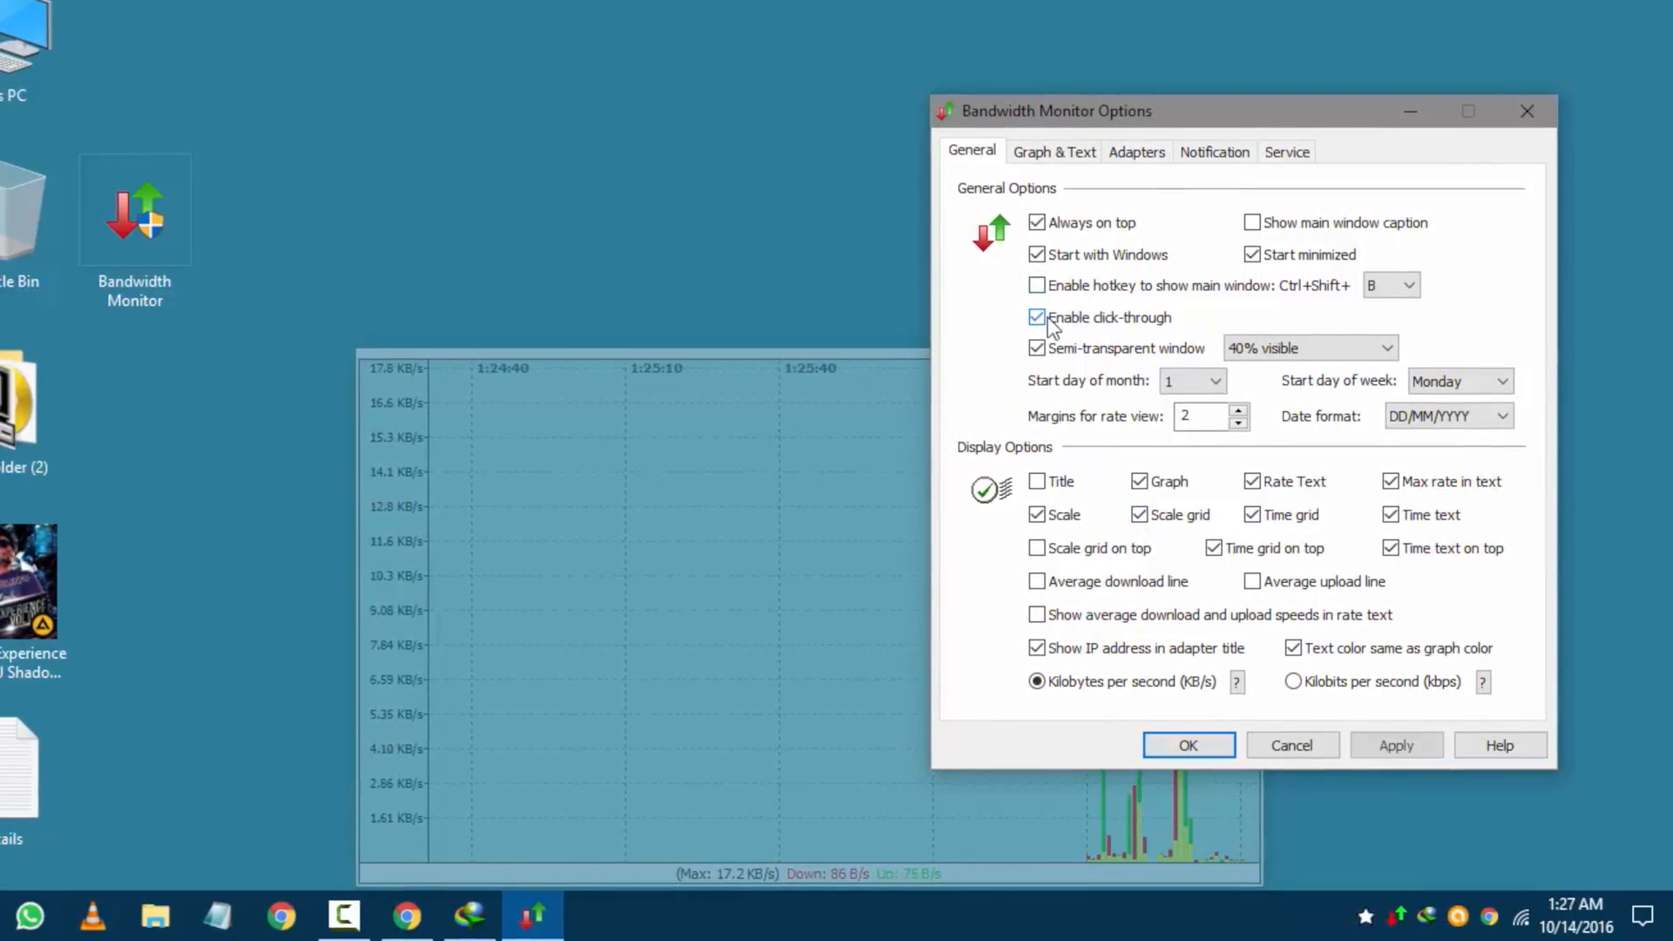
pyautogui.click(1186, 745)
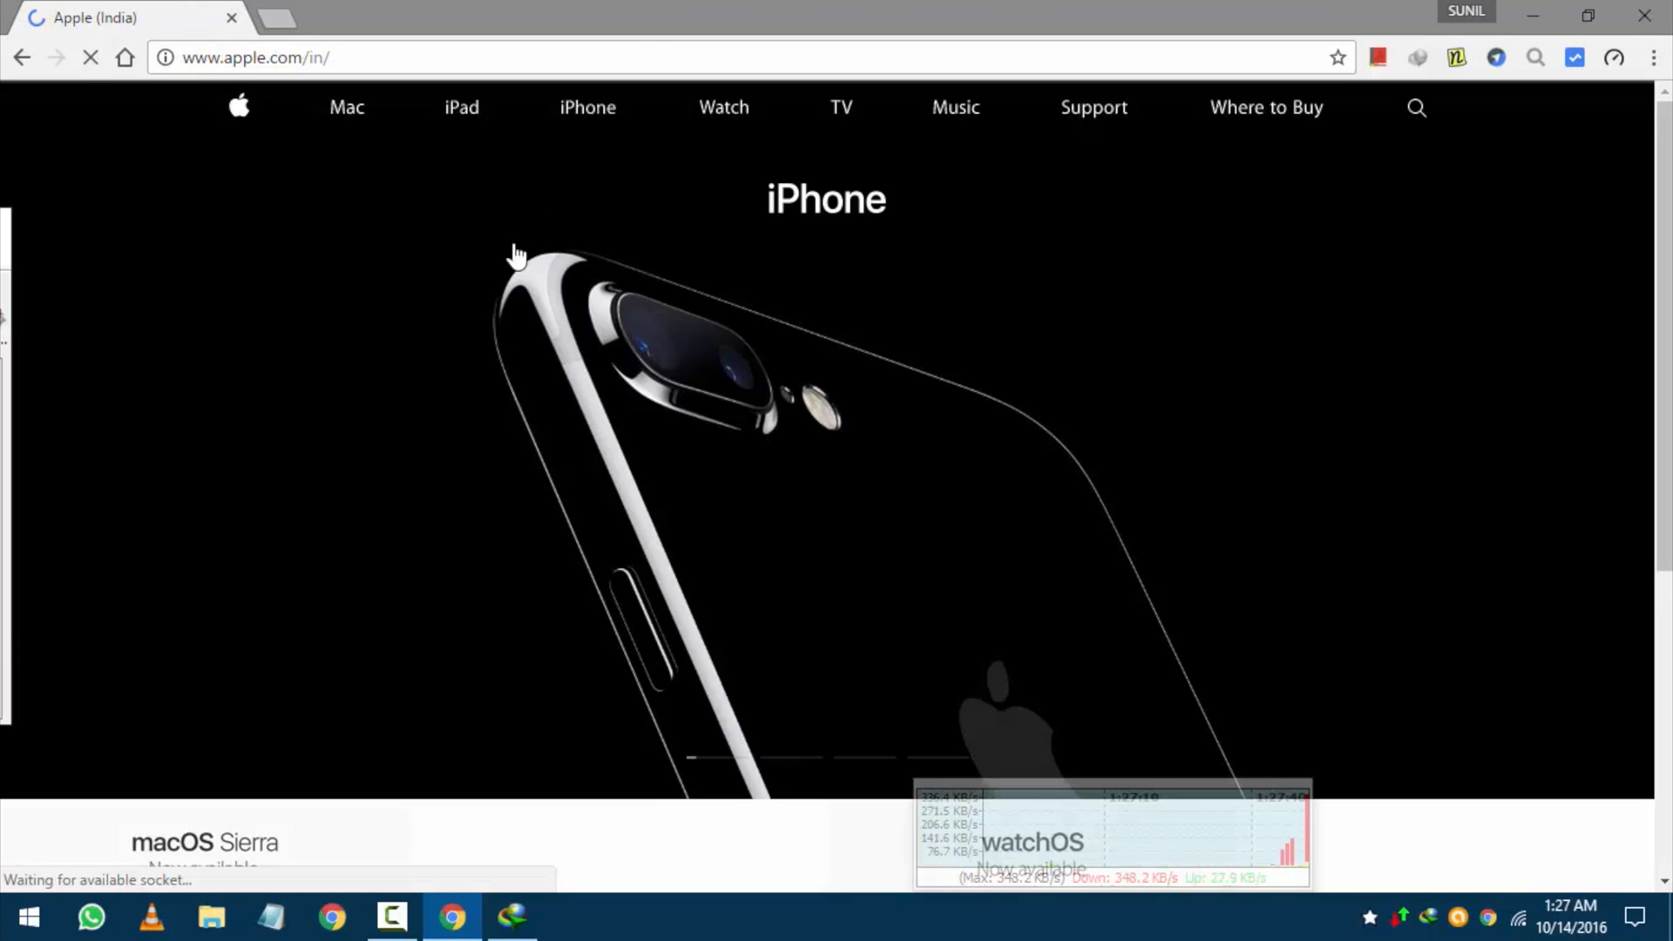
# Scroll apple.com, go to Google, and reopen Bandwidth Monitor's options.
pyautogui.scroll(-3)
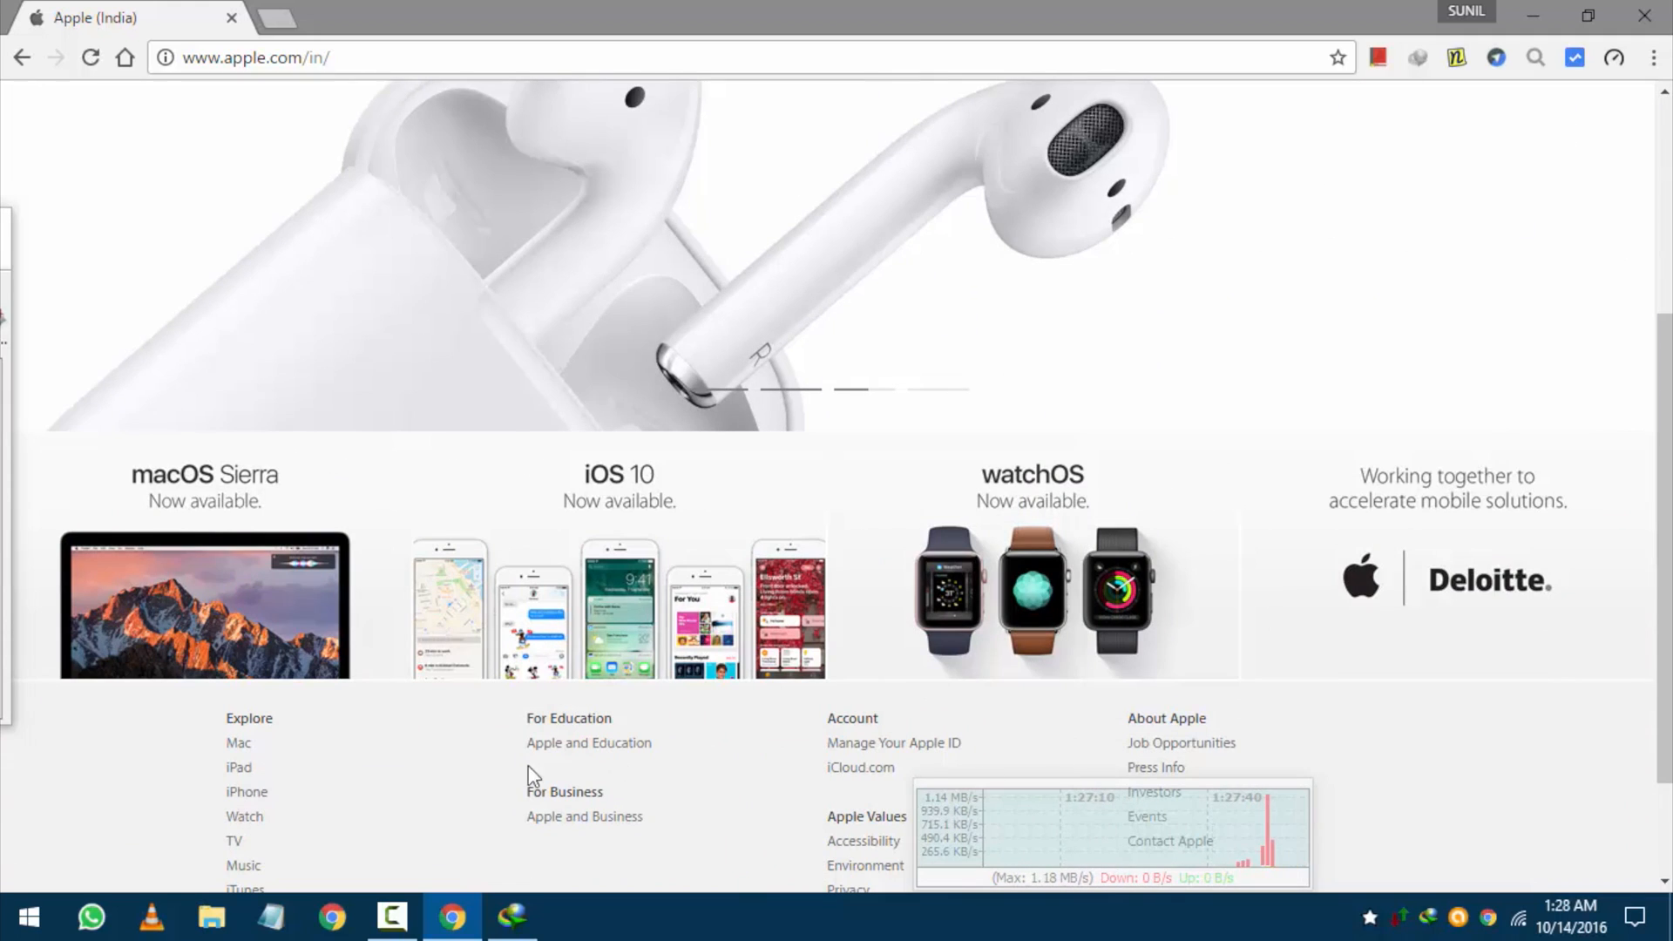
pyautogui.click(90, 57)
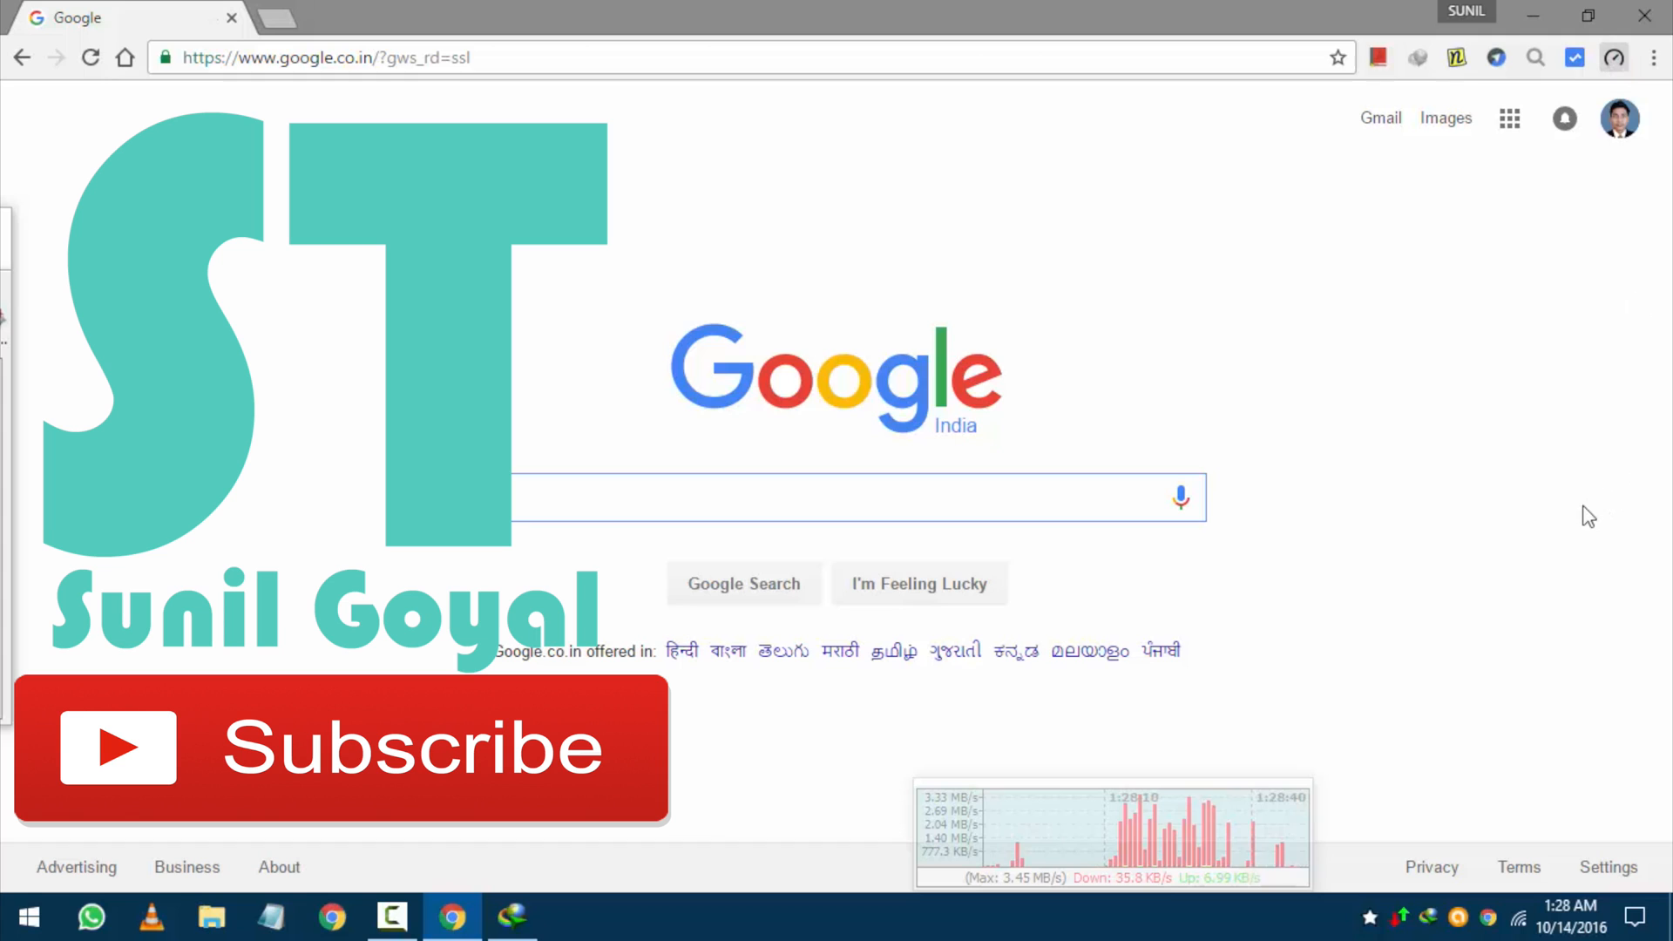
pyautogui.click(1612, 58)
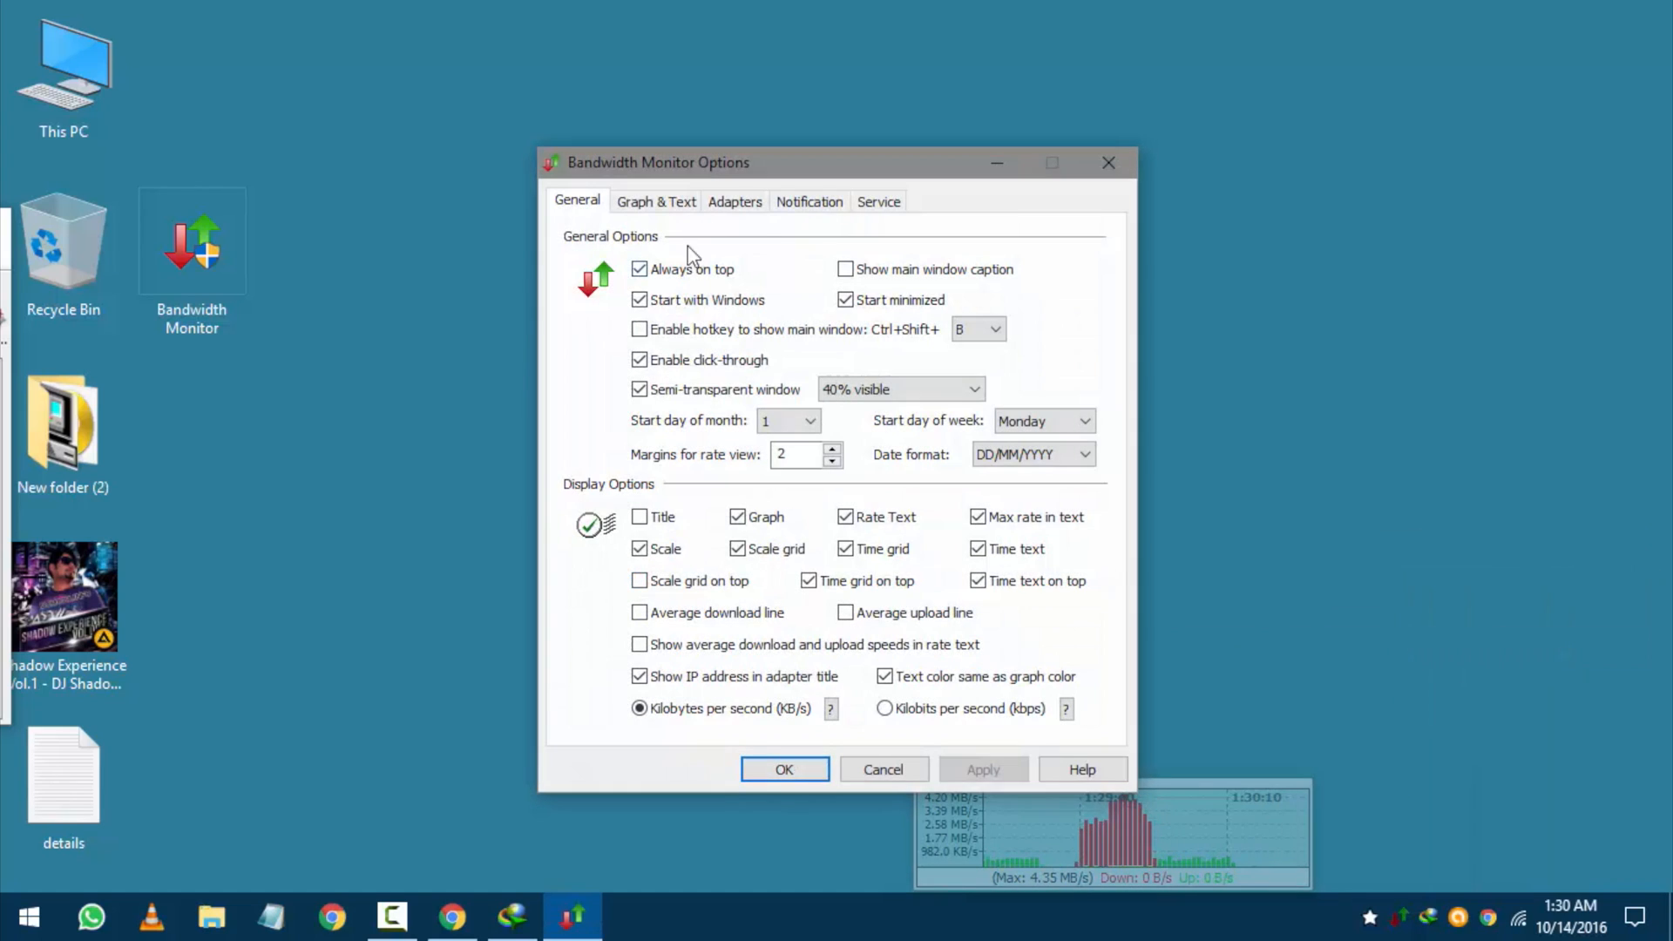
# Confirm the options and place the graph at the top of the screen over Google.
pyautogui.click(784, 769)
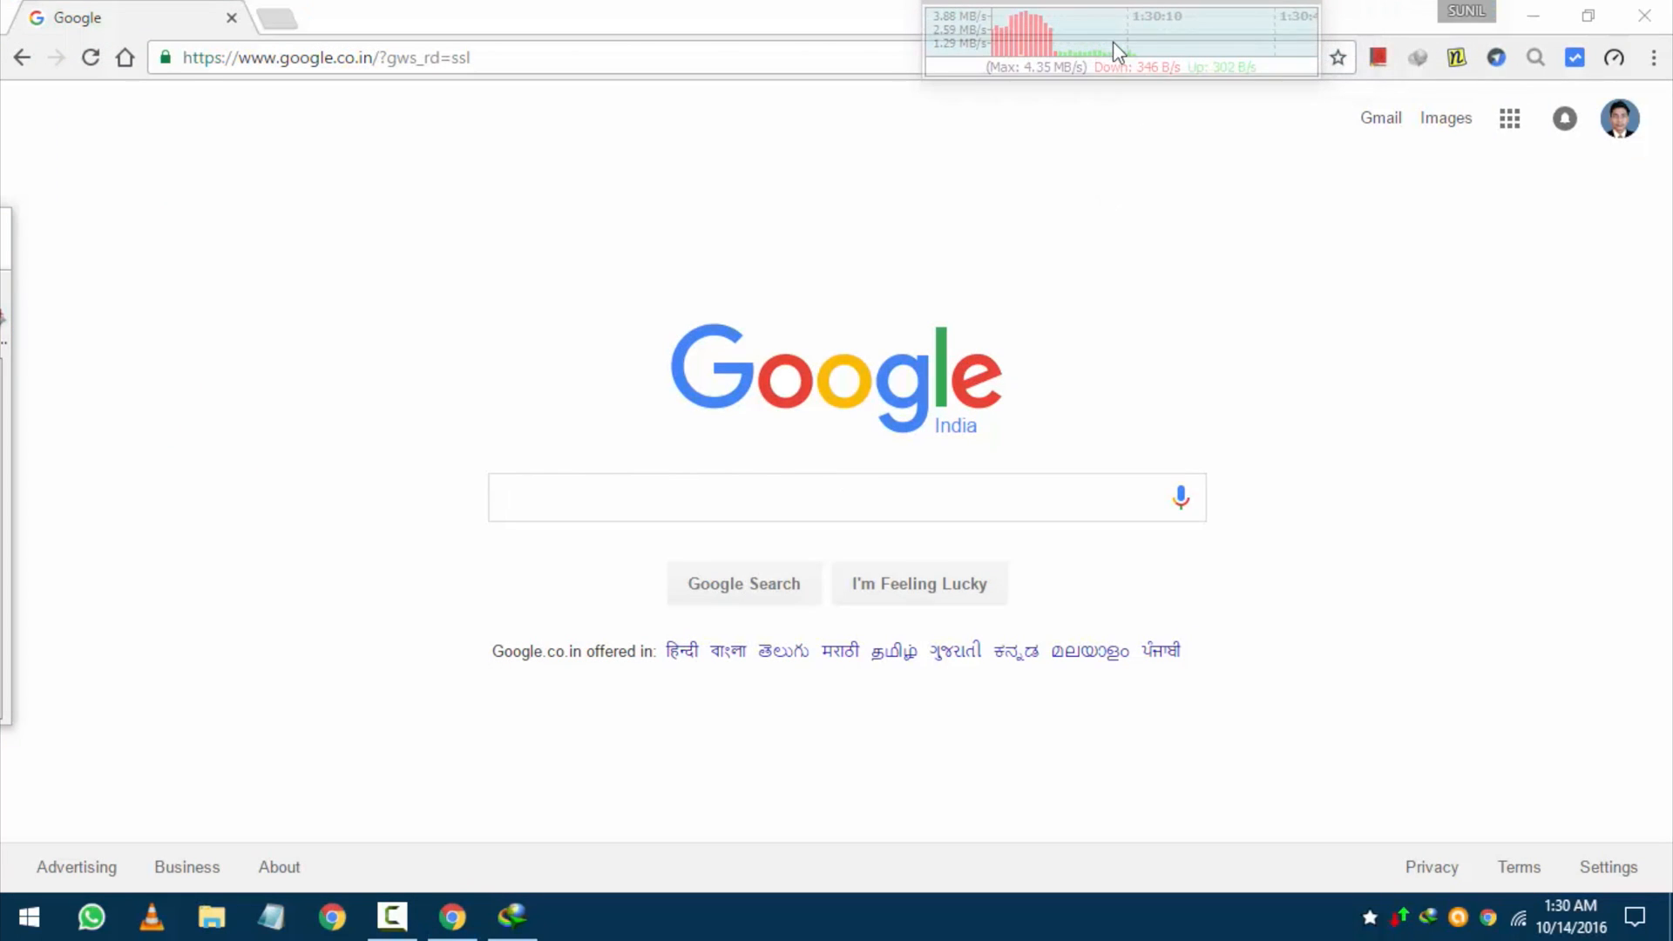
pyautogui.rightClick(1115, 48)
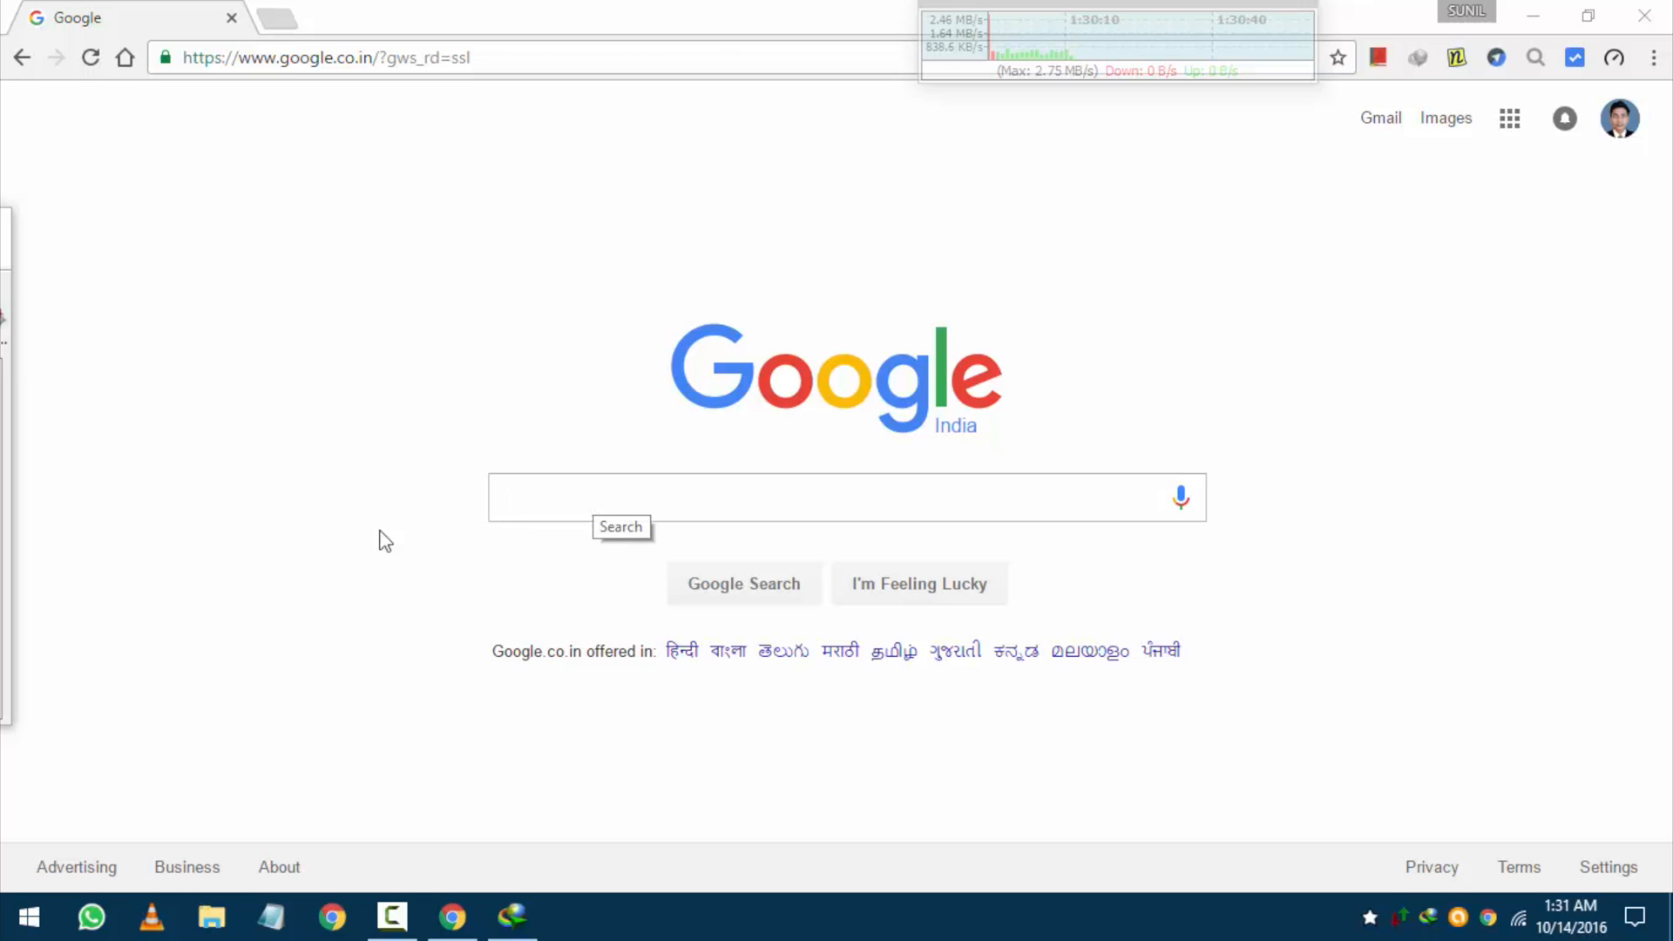
pyautogui.click(512, 915)
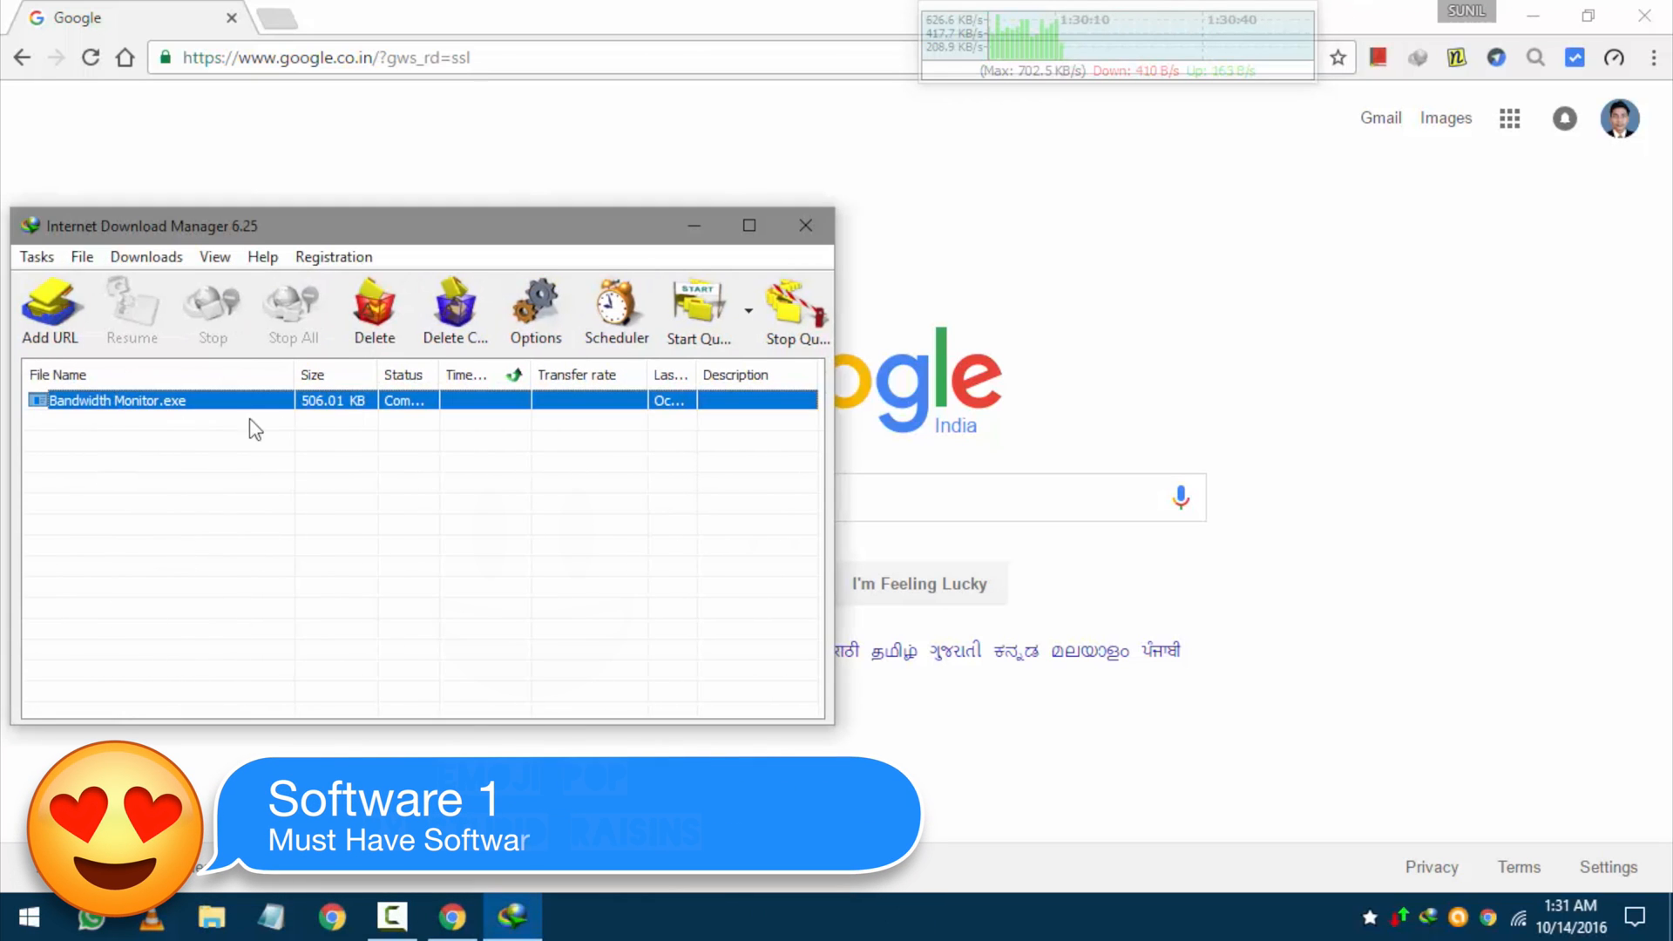